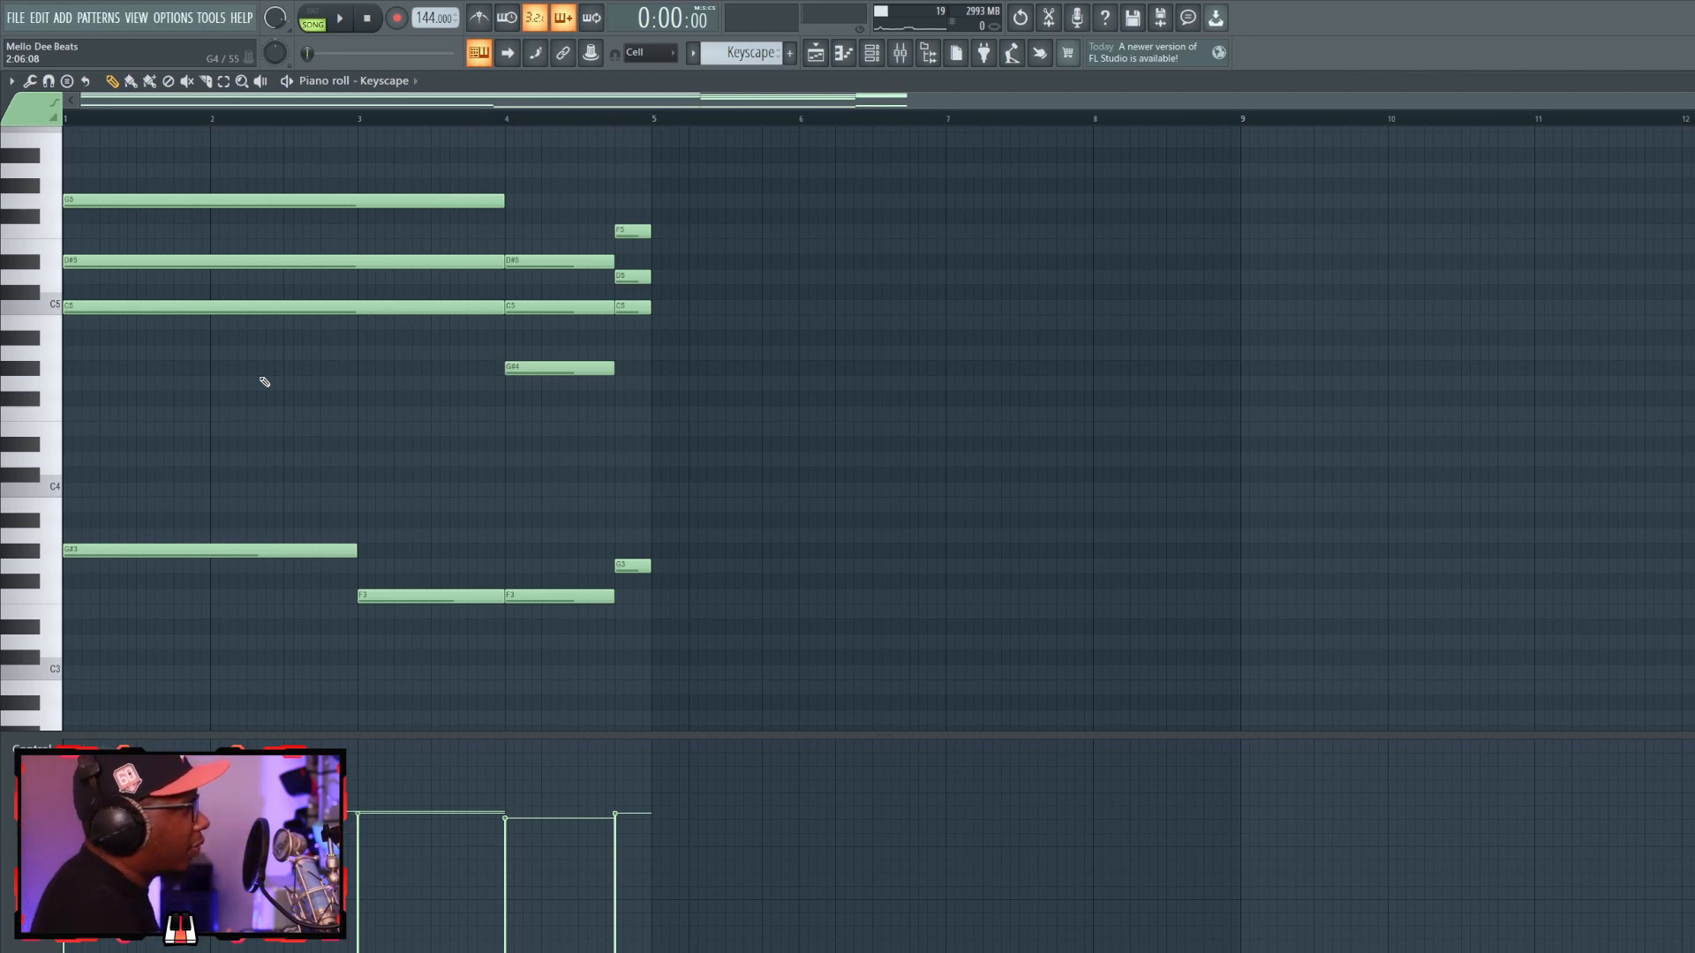
Bring up the UVI Workstation plugin window from the Channel rack.
{"action": "left_click", "coordinate": [210, 627]}
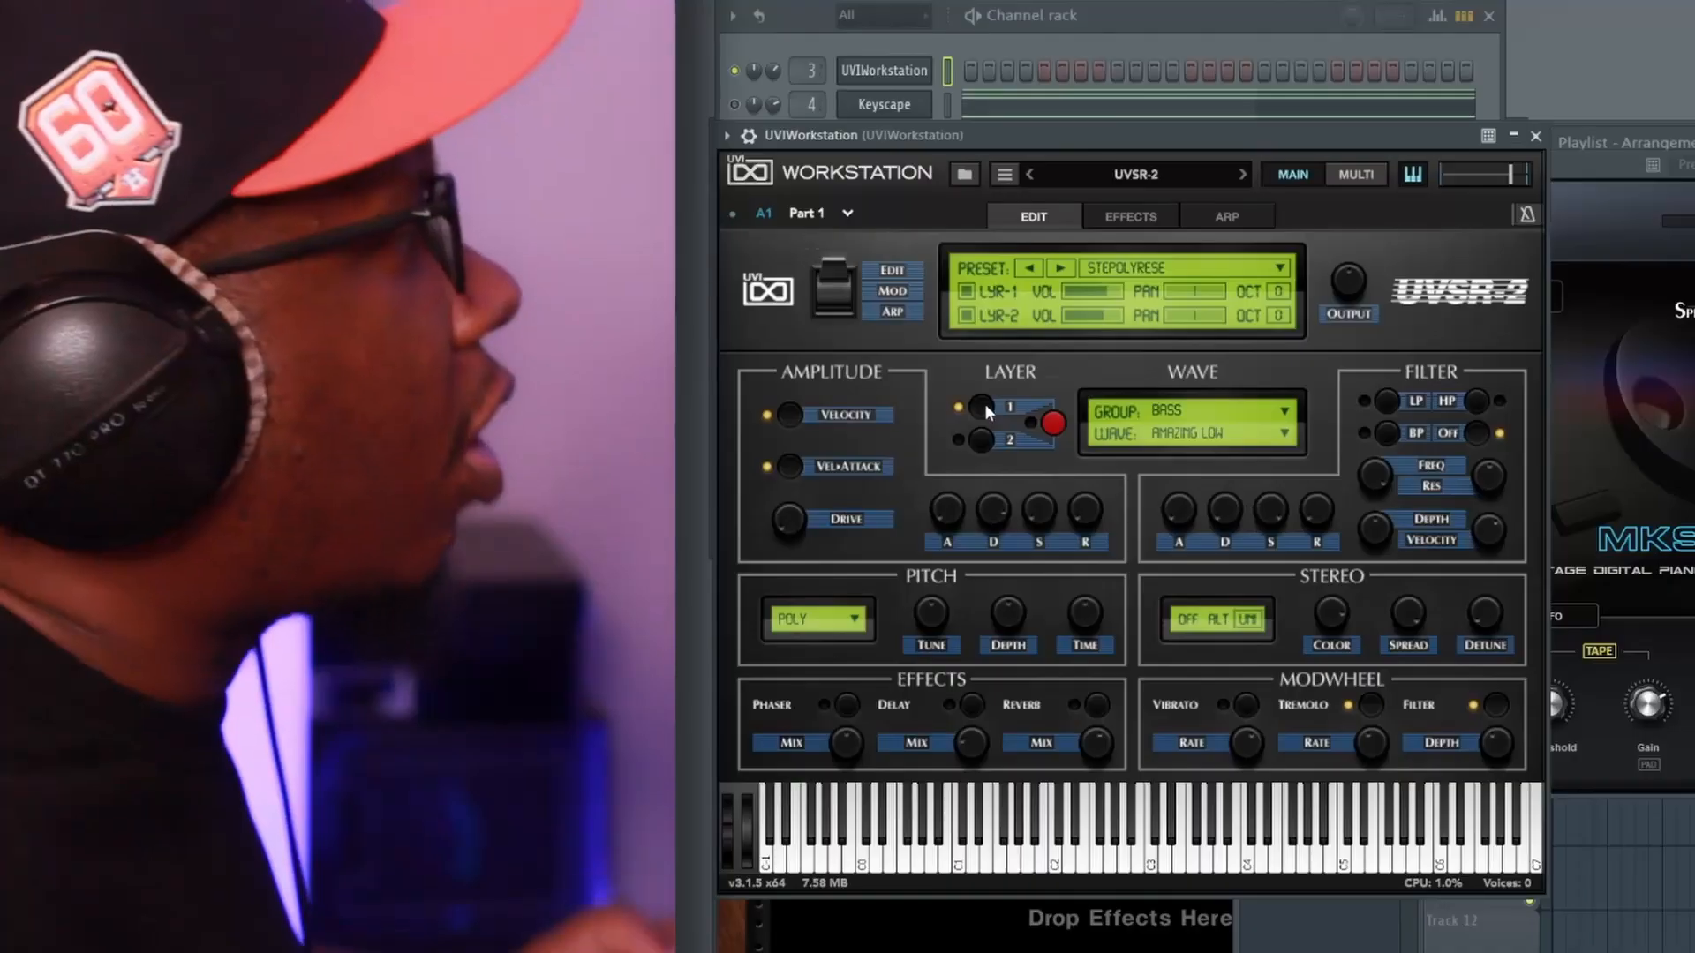
{"action": "mouse_move", "coordinate": [912, 346]}
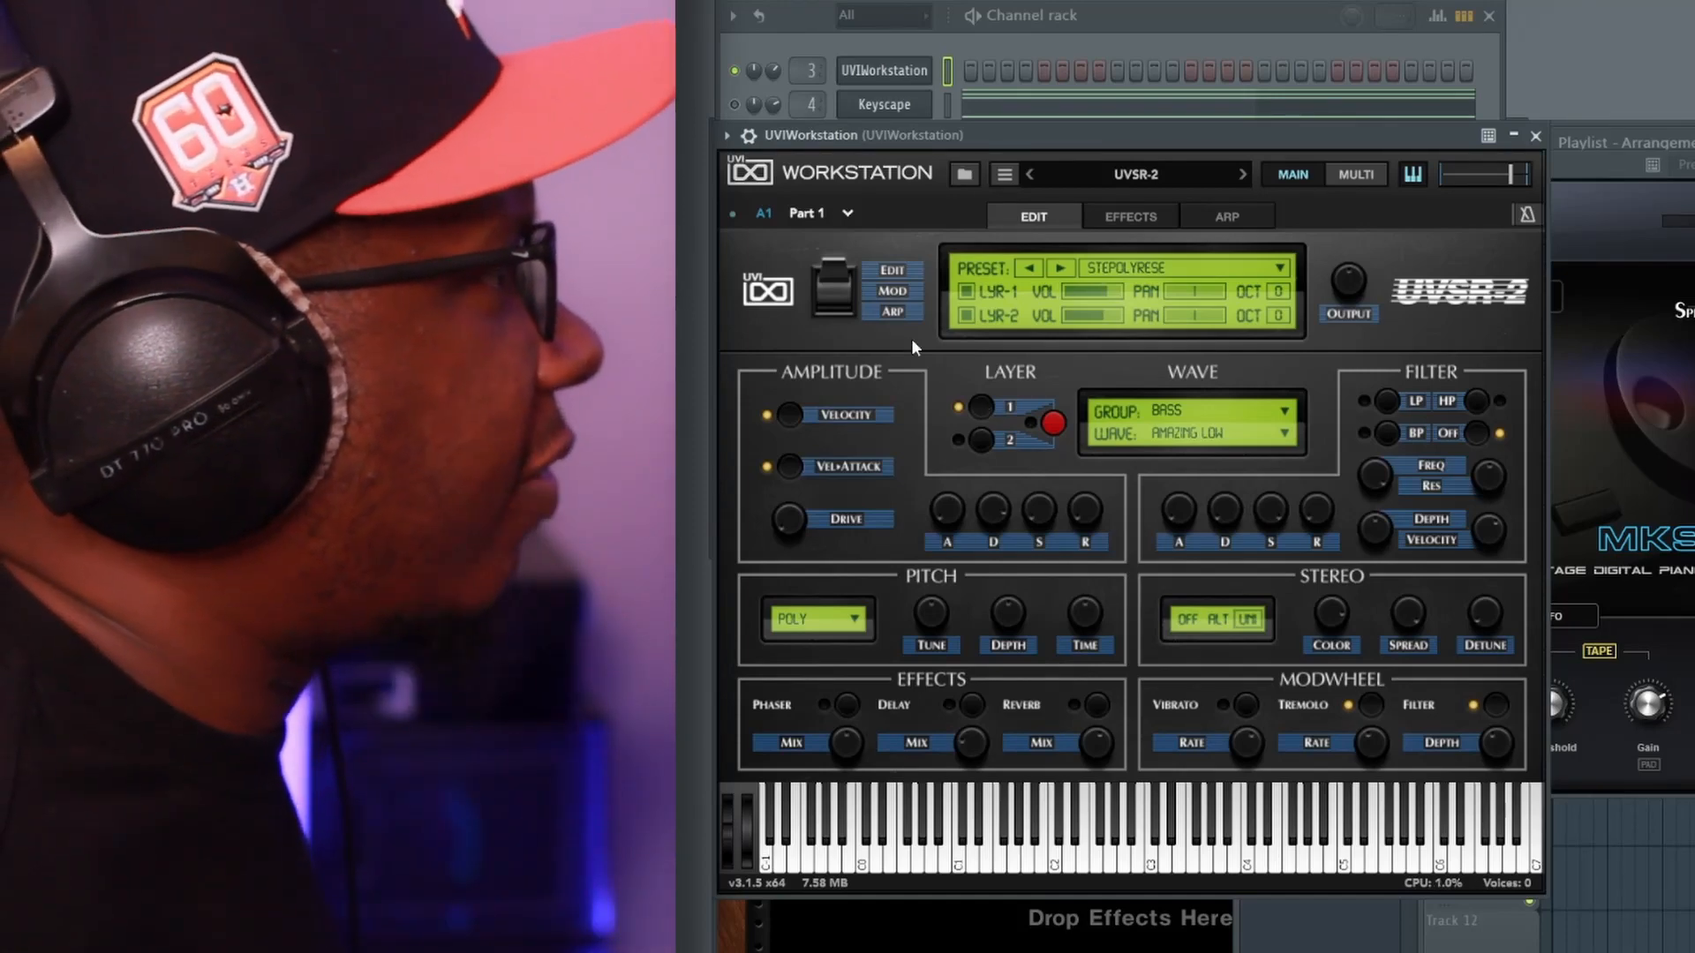
{"action": "mouse_move", "coordinate": [916, 357]}
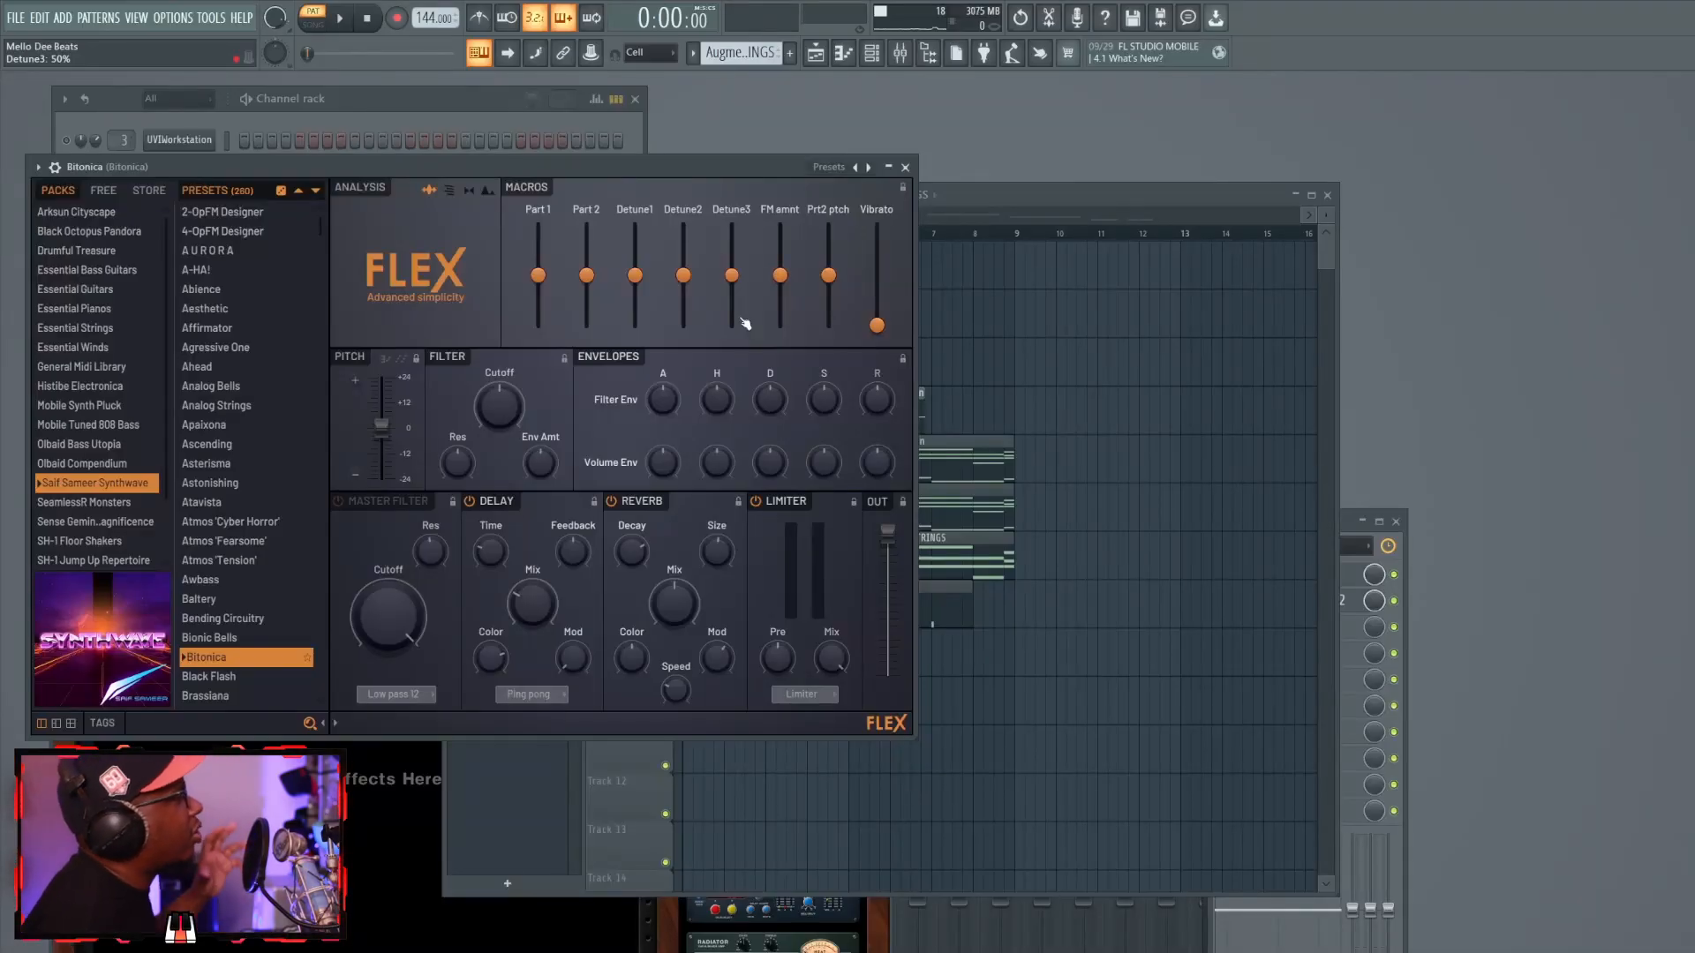
Show the Bitonica channel's two short notes in the piano roll and play them back.
{"action": "left_click", "coordinate": [229, 521]}
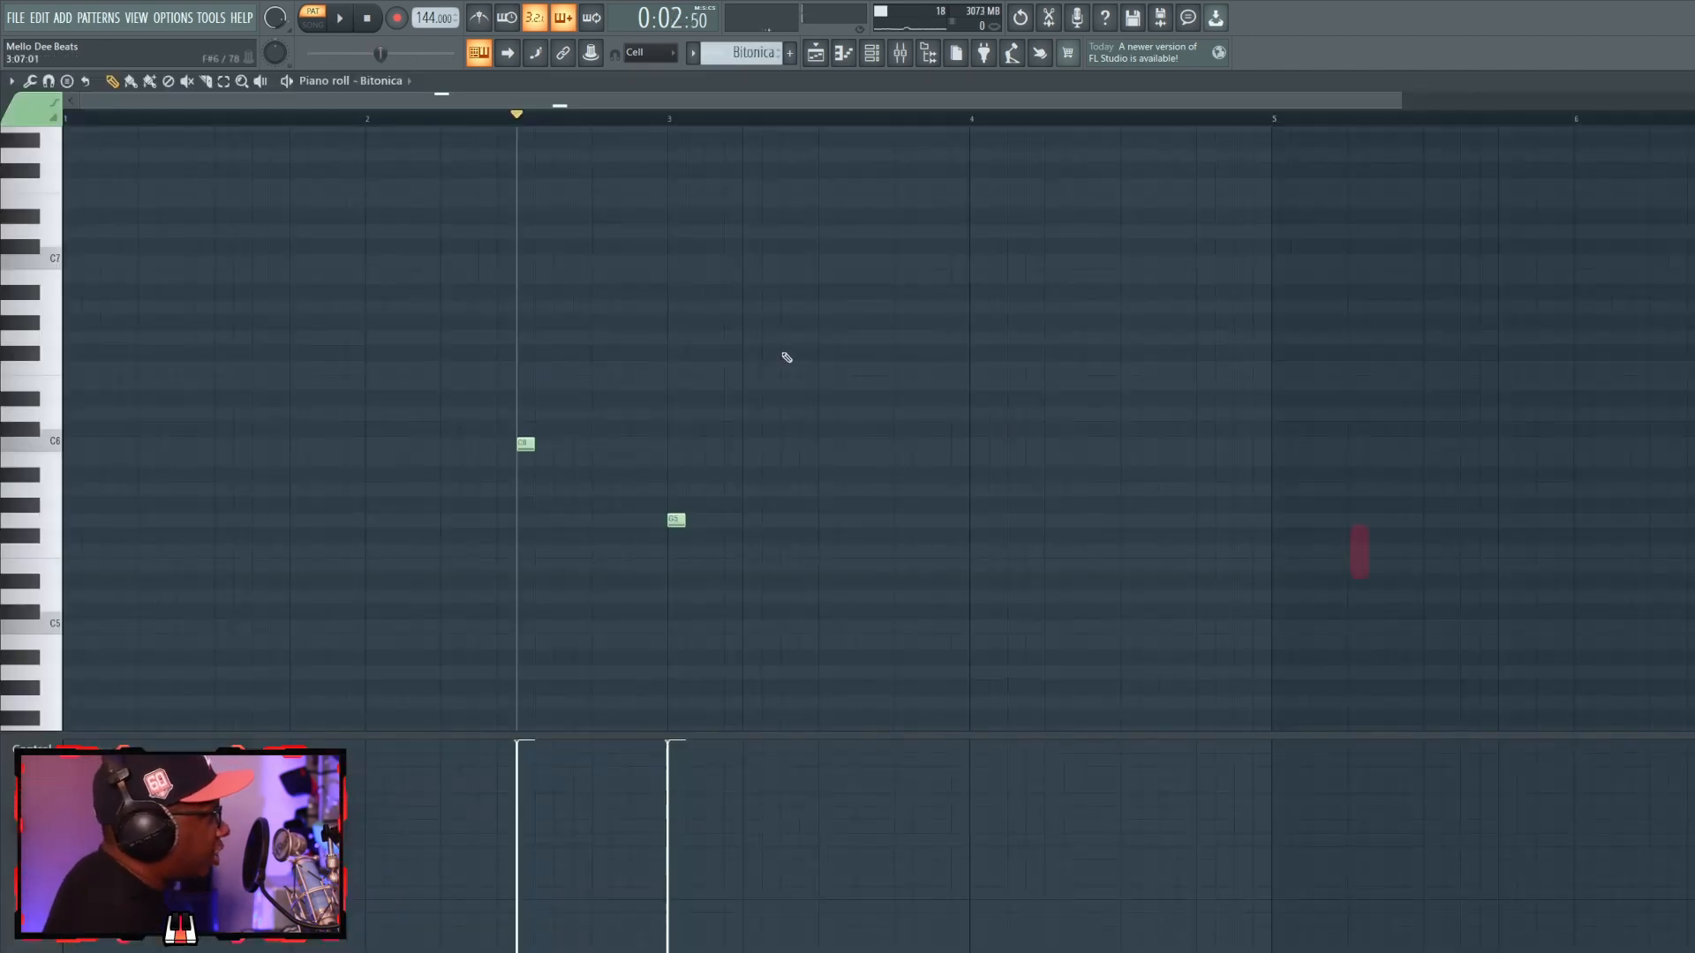
{"action": "left_click", "coordinate": [339, 18]}
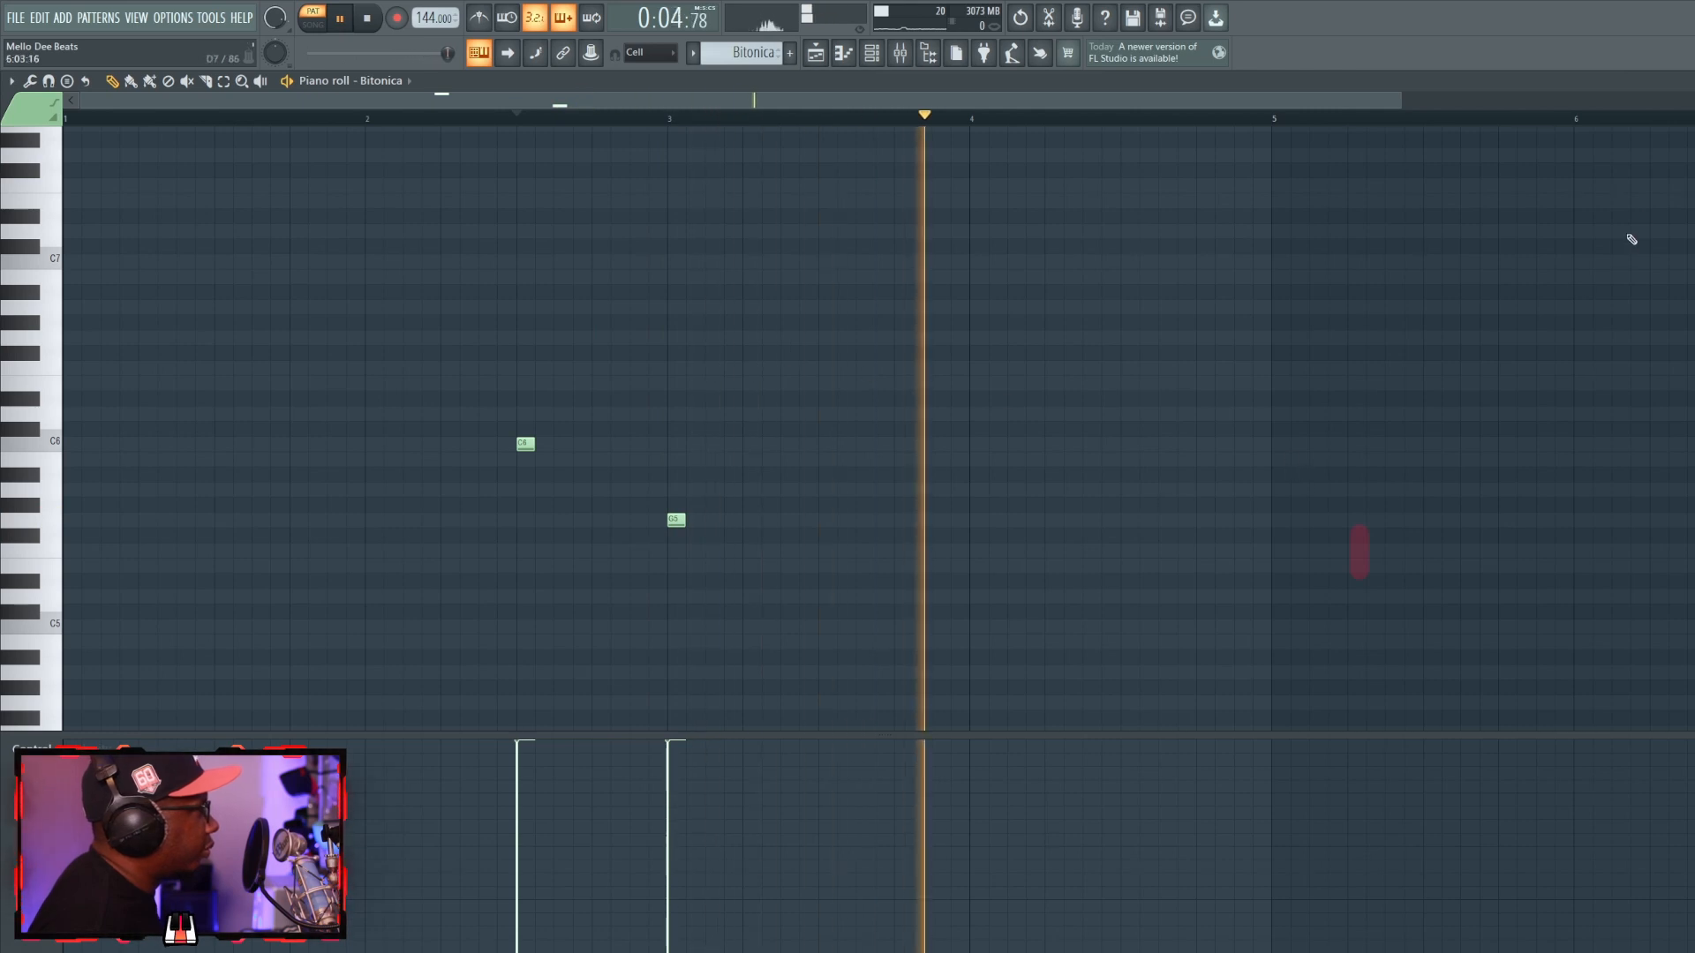
{"action": "left_click", "coordinate": [339, 17]}
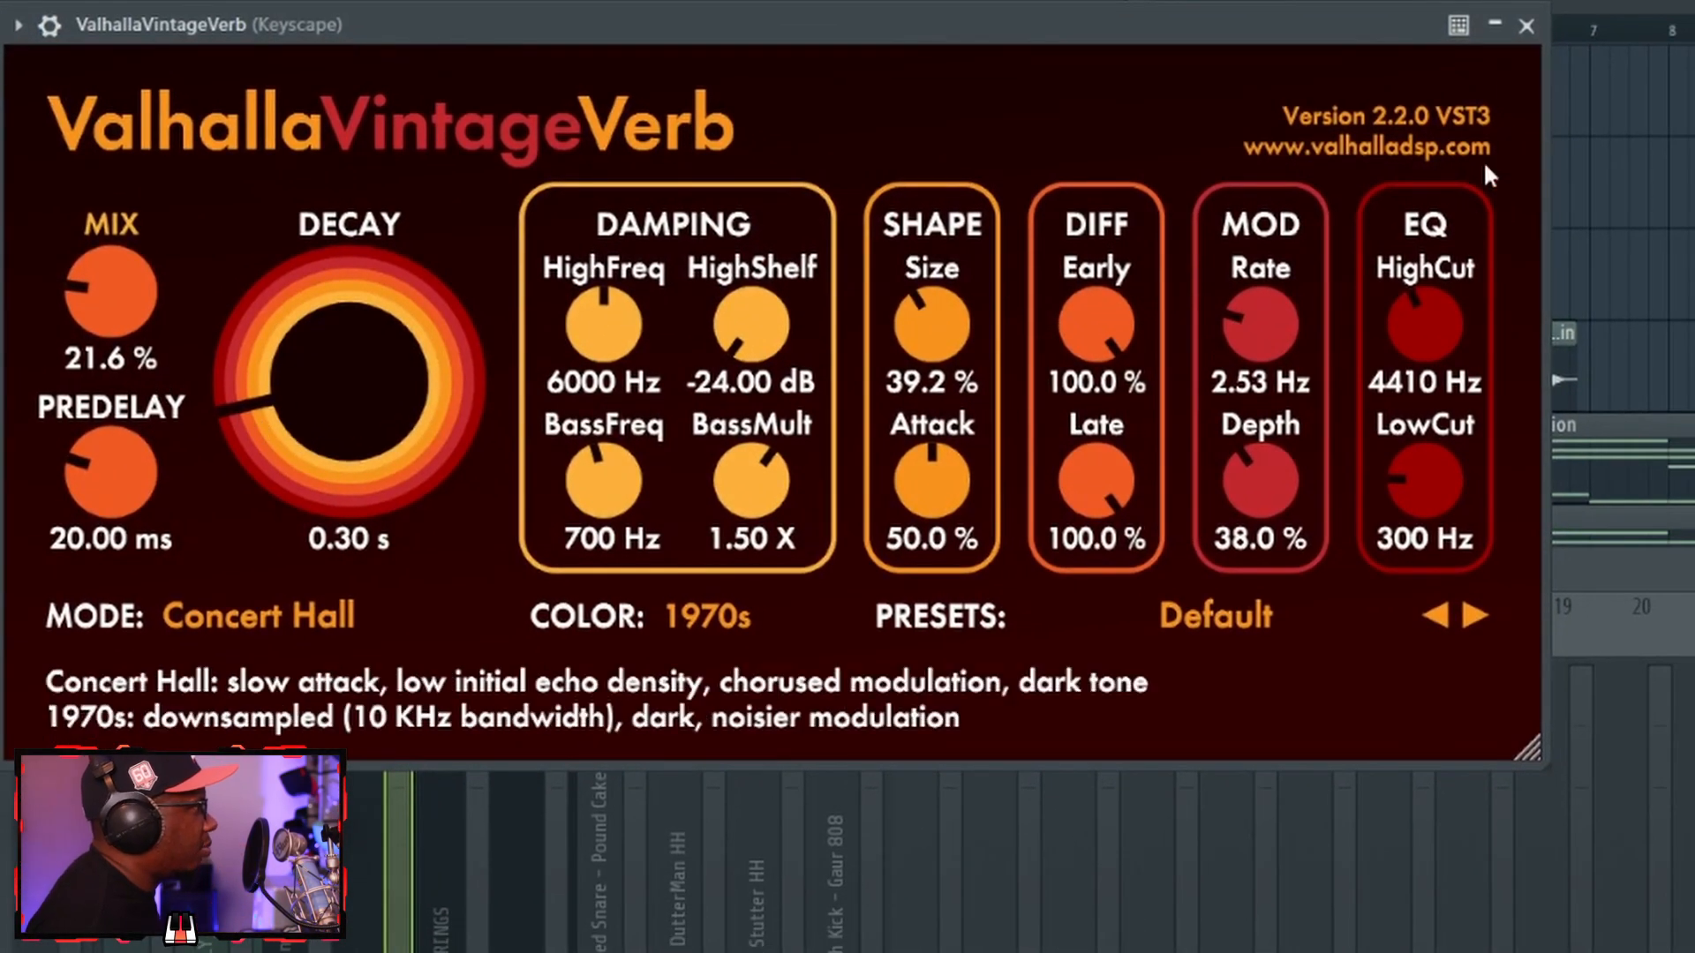
Close the Keyscape ValhallaVintageVerb window after reviewing its Concert Hall, 1970s, 0.30 s settings.
{"action": "left_click", "coordinate": [1525, 25]}
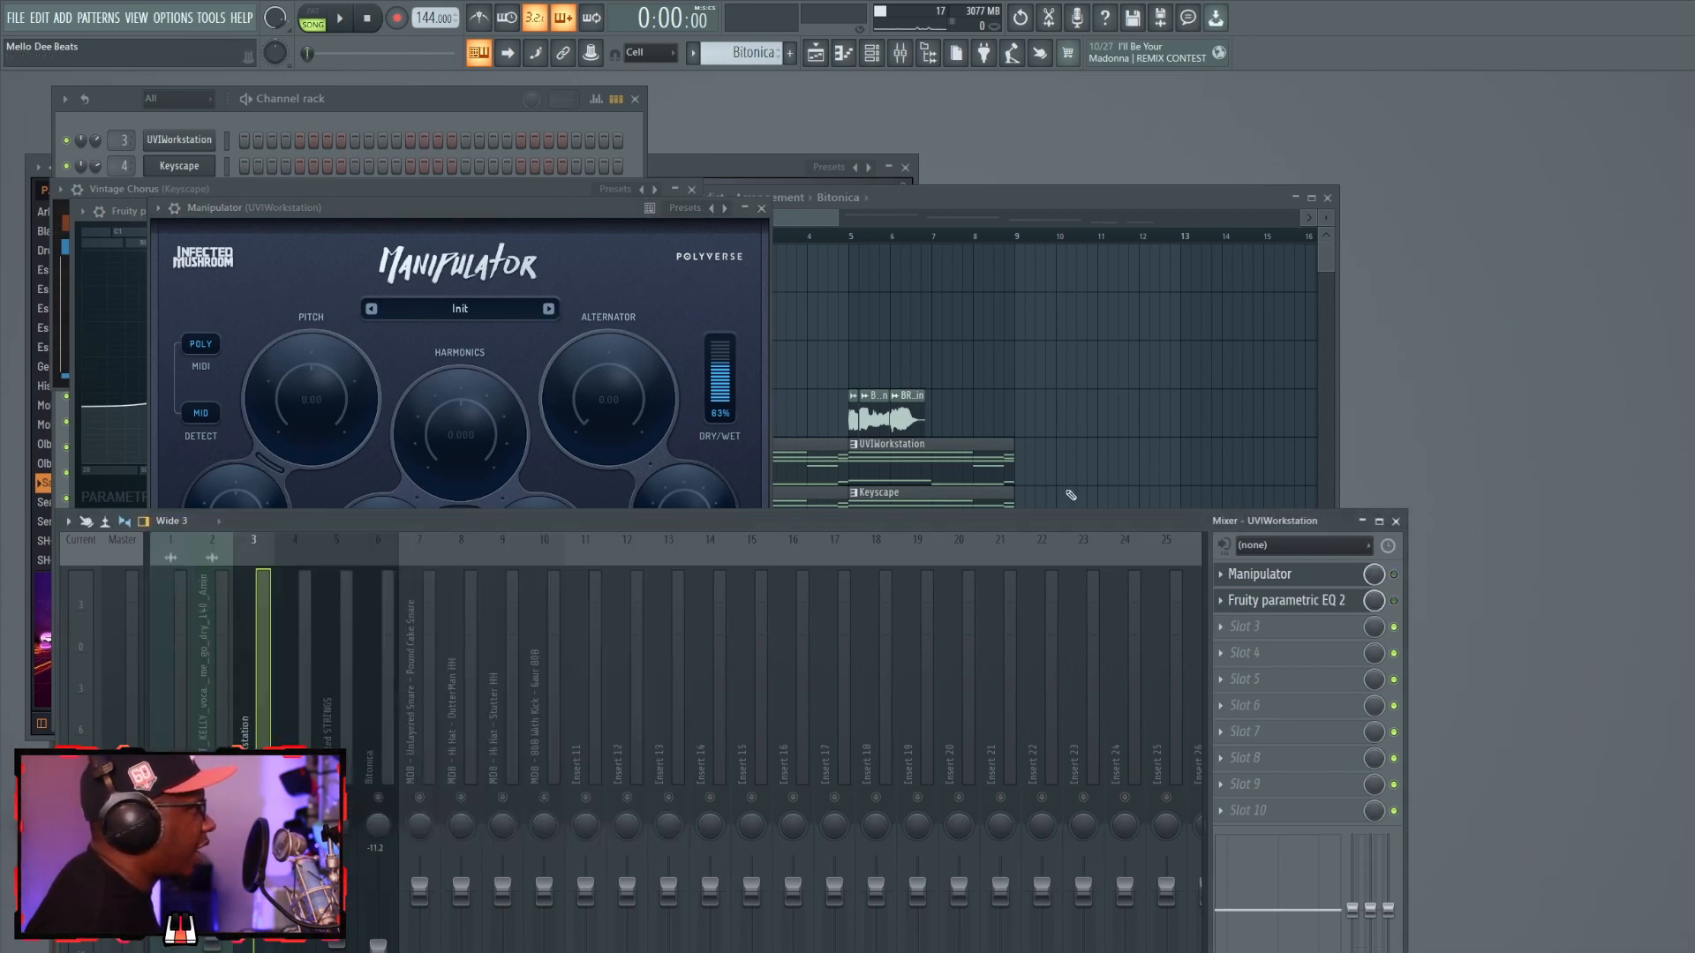
Play and stop the song while viewing the Augmented STRINGS EQ's low cut and mid boost.
{"action": "left_click", "coordinate": [338, 17]}
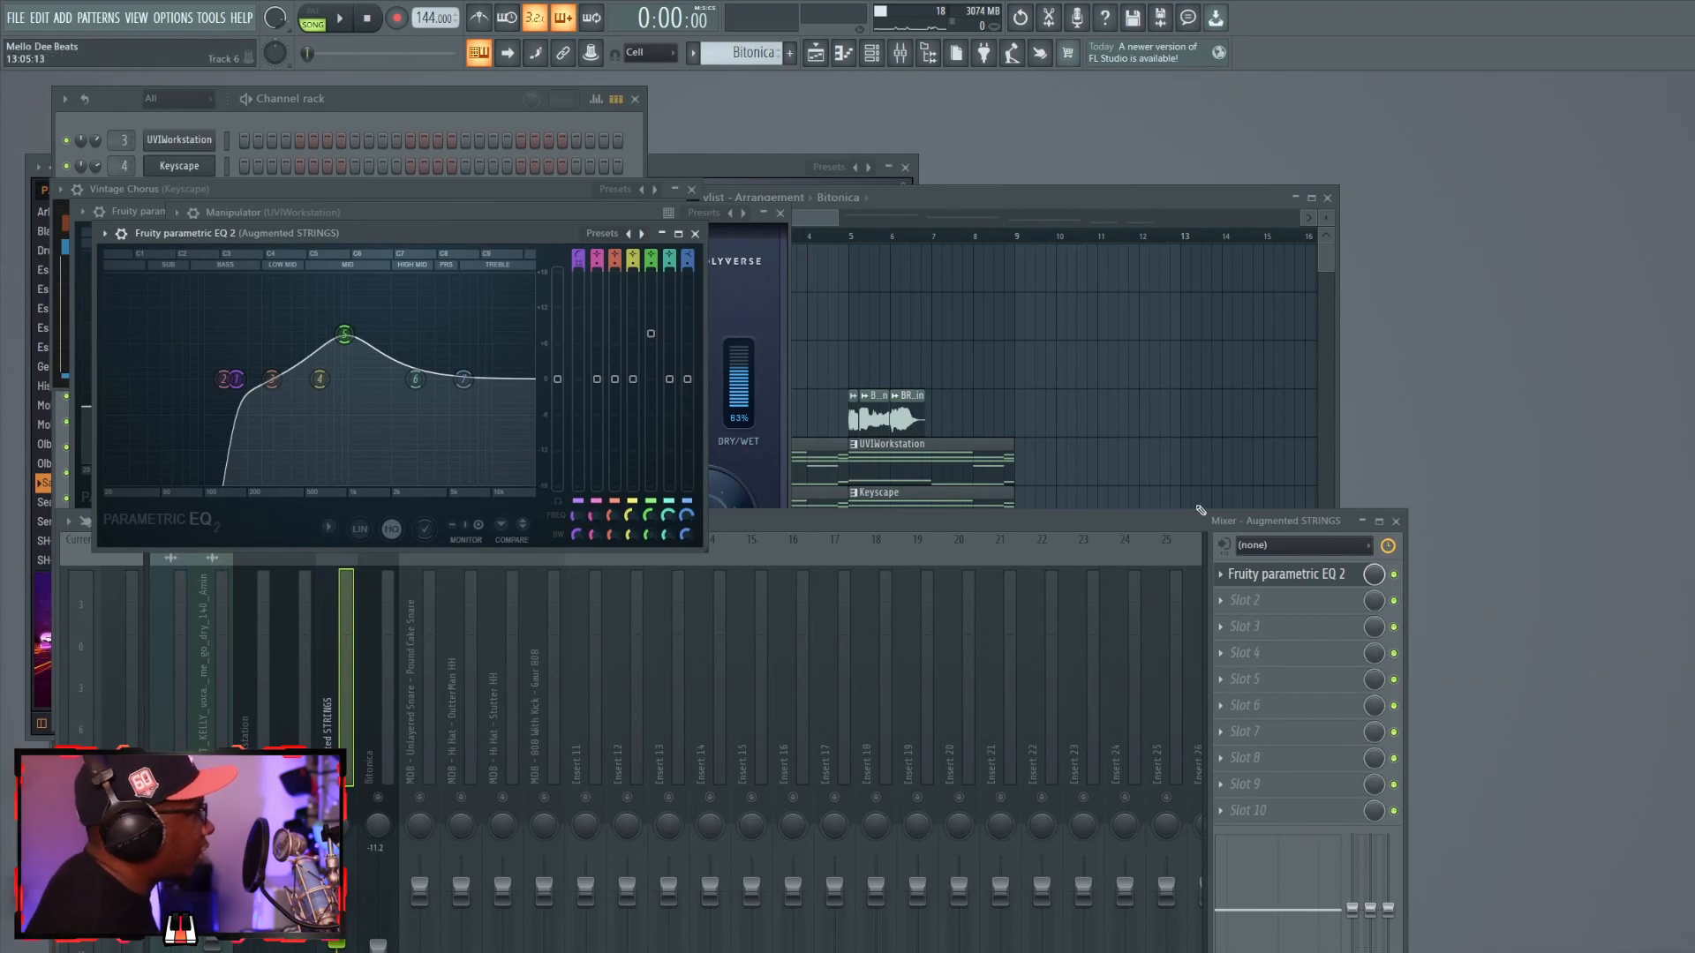
{"action": "left_click", "coordinate": [341, 18]}
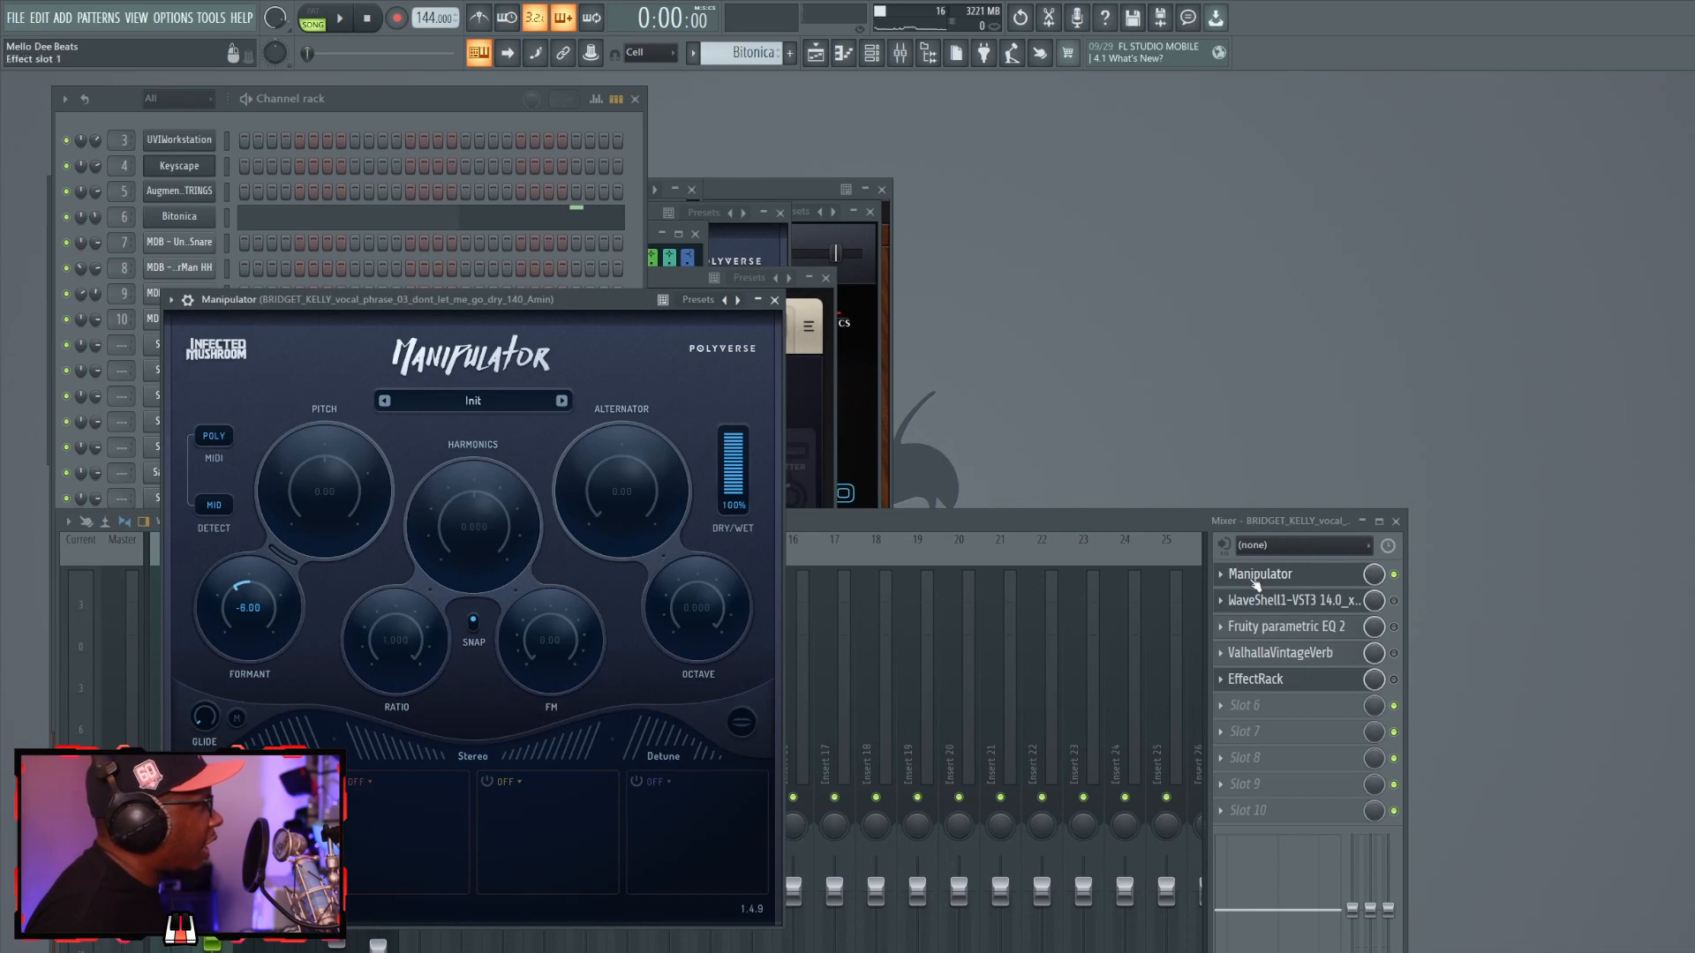
Play the vocal phrase with its RVox compressor open on the insert chain.
{"action": "left_click", "coordinate": [339, 18]}
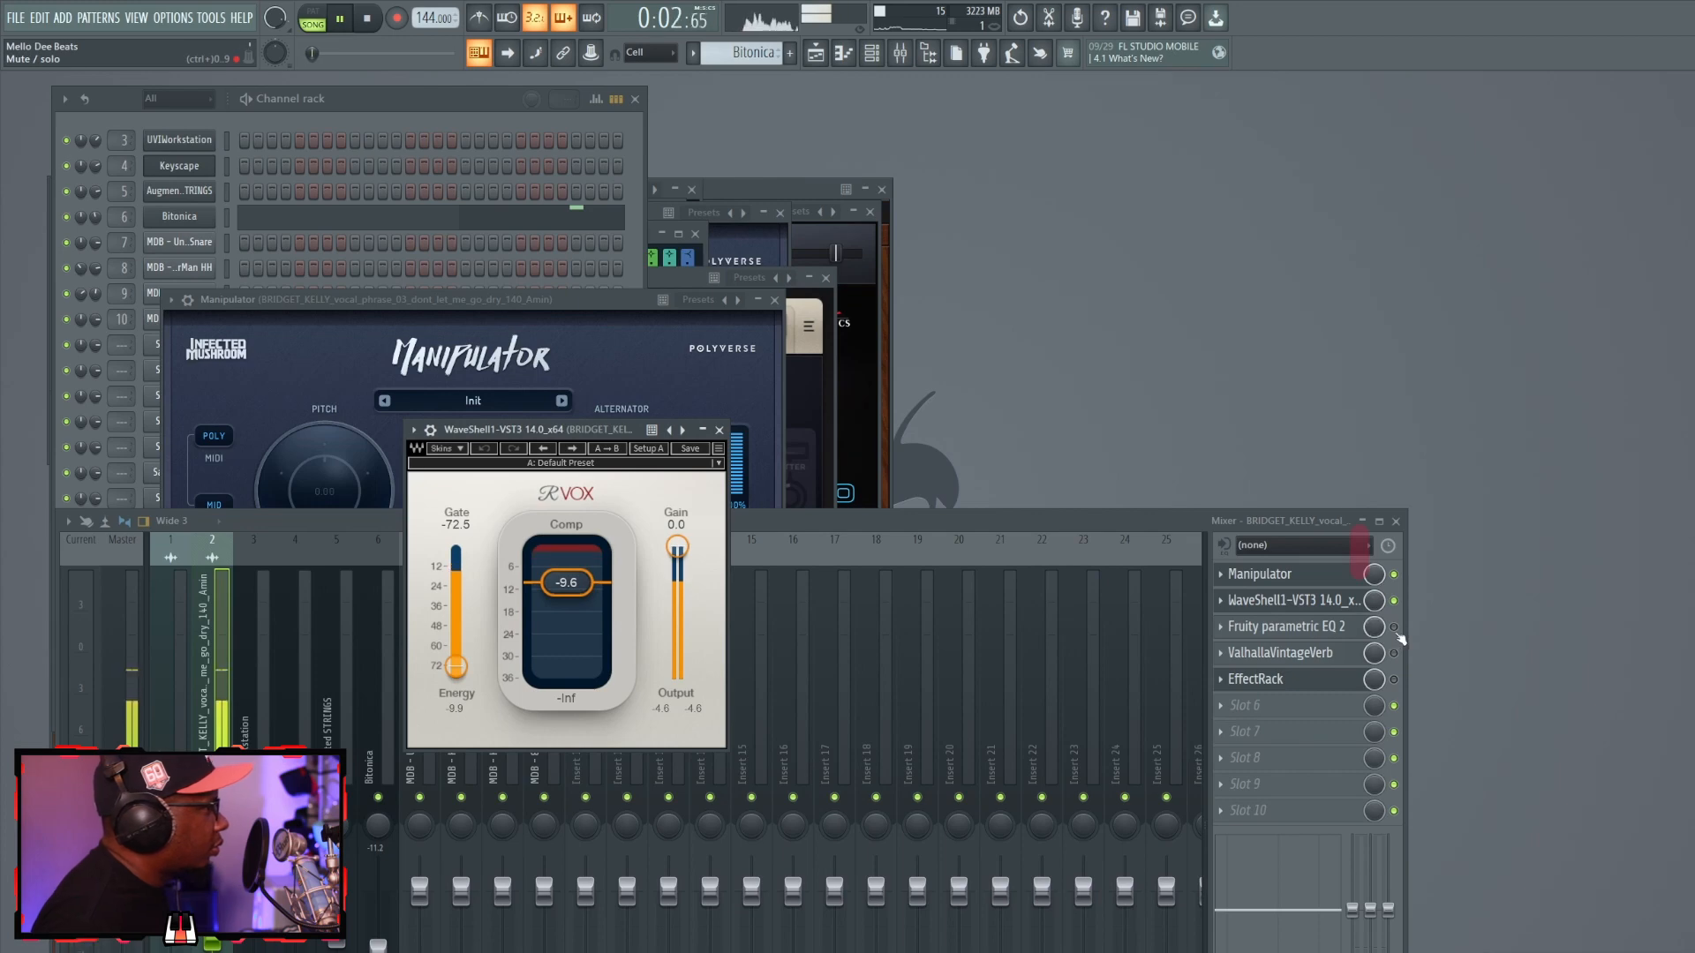
Audition the vocal through its band-pass Fruity parametric EQ 2, then bring up its VintageVerb.
{"action": "left_click", "coordinate": [1287, 625]}
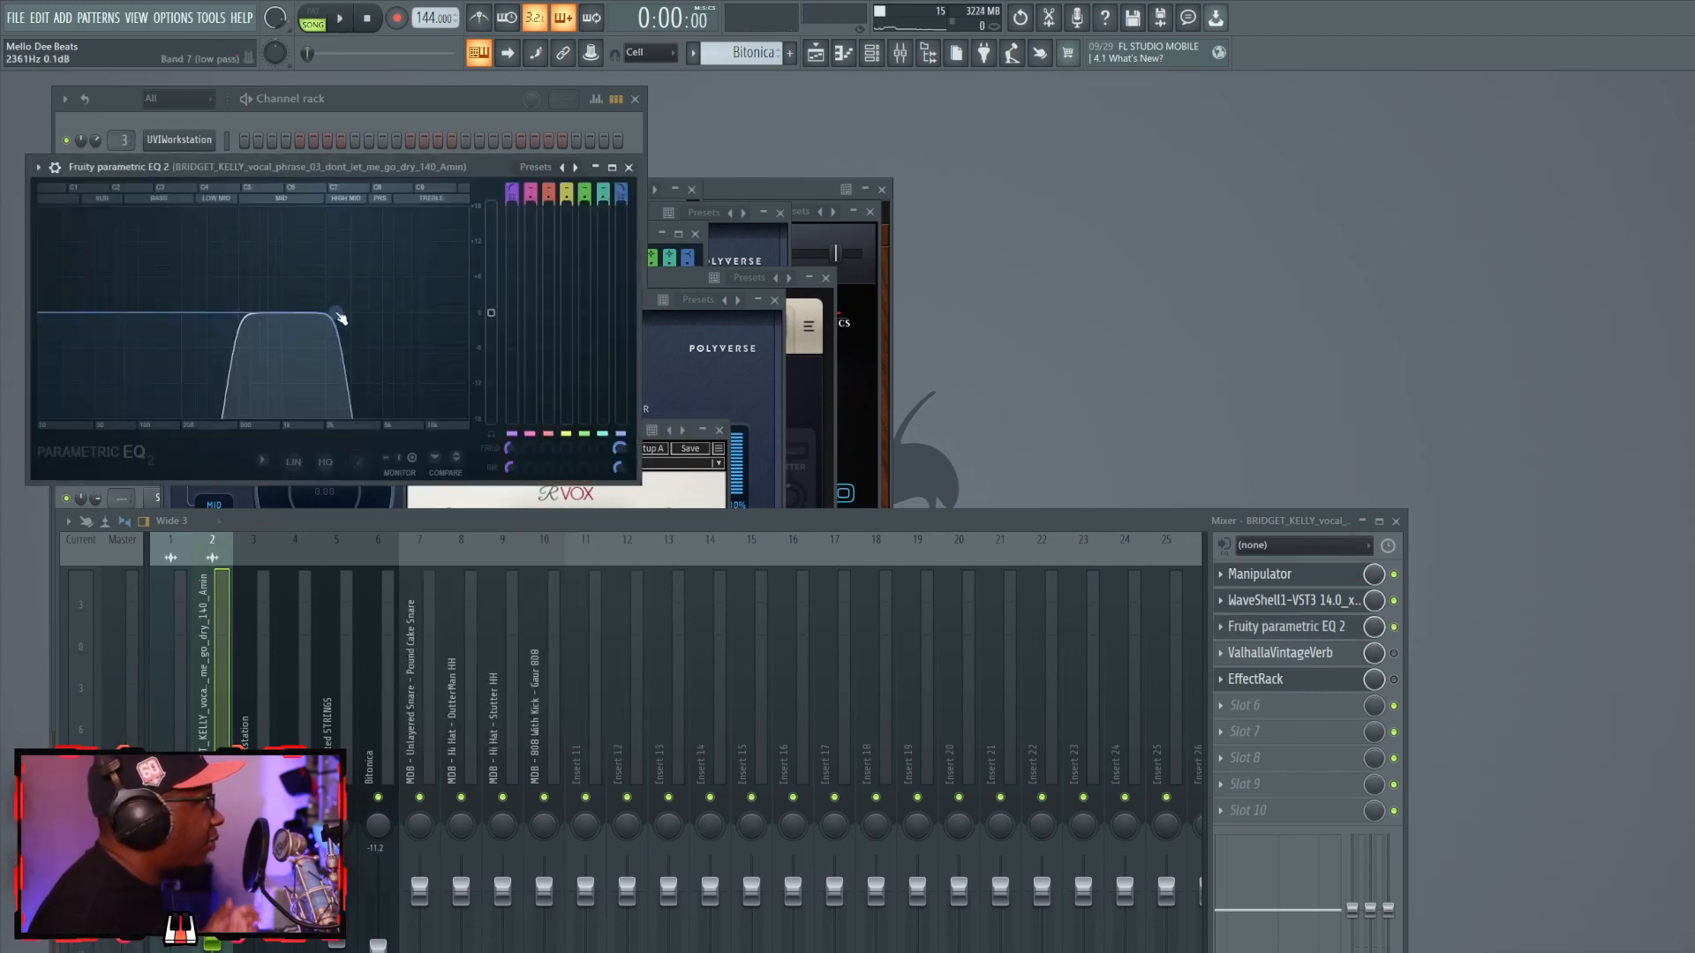
{"action": "left_click", "coordinate": [339, 18]}
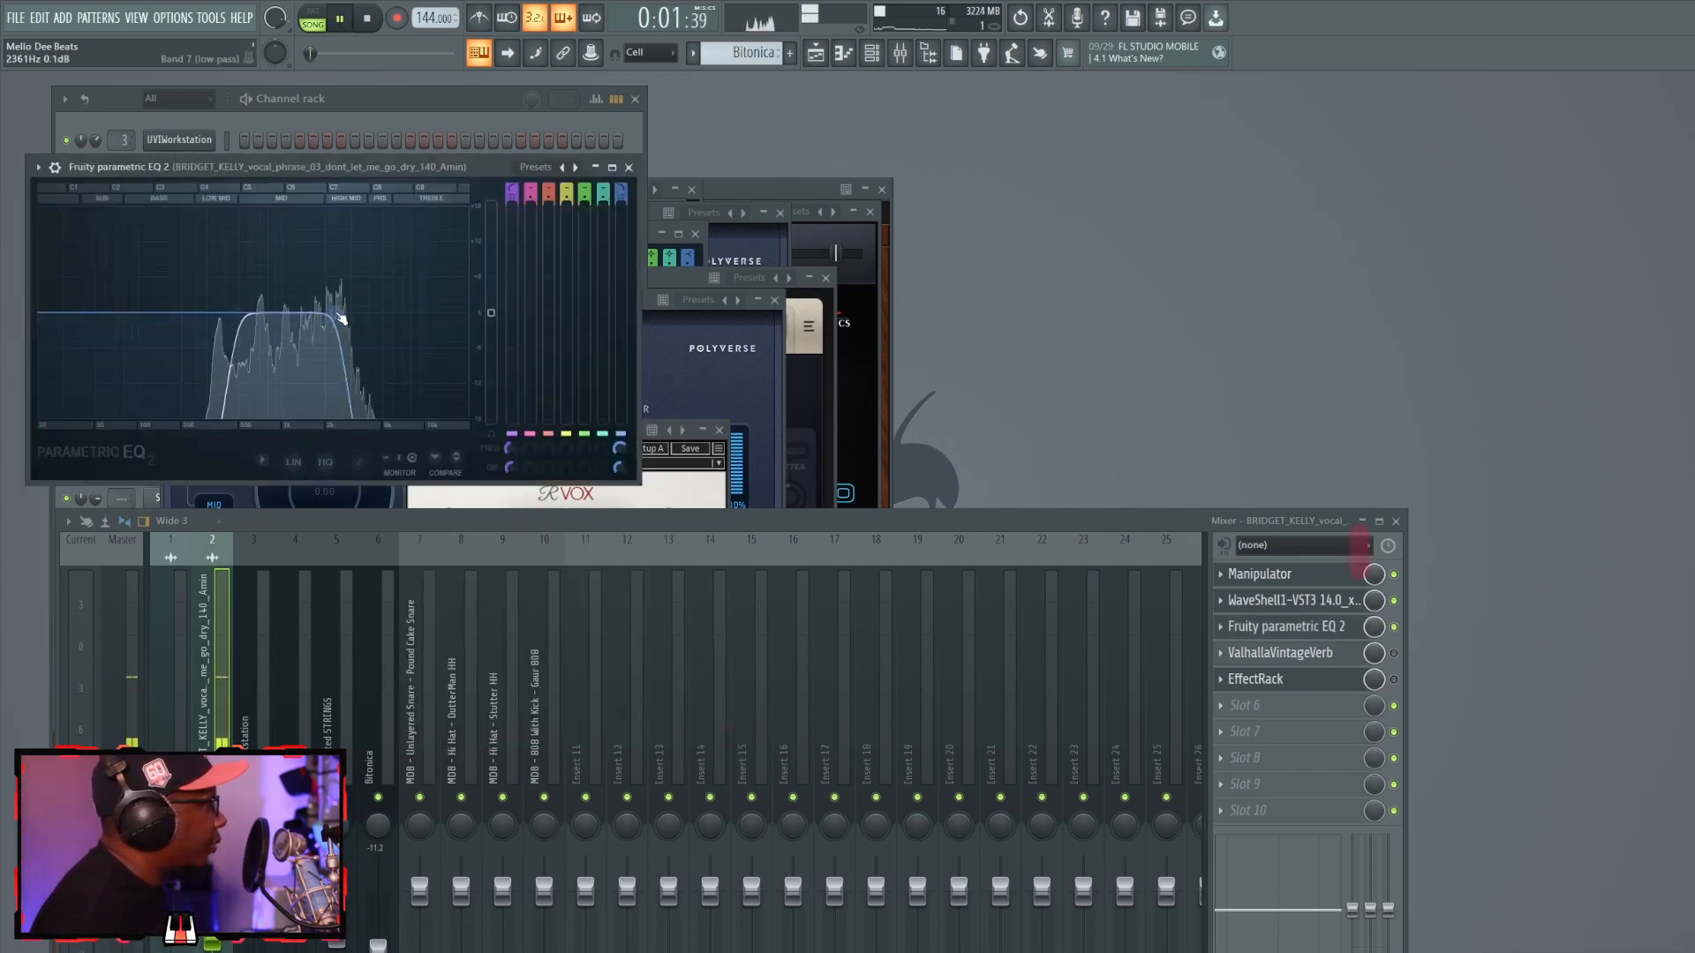
{"action": "left_click", "coordinate": [1280, 653]}
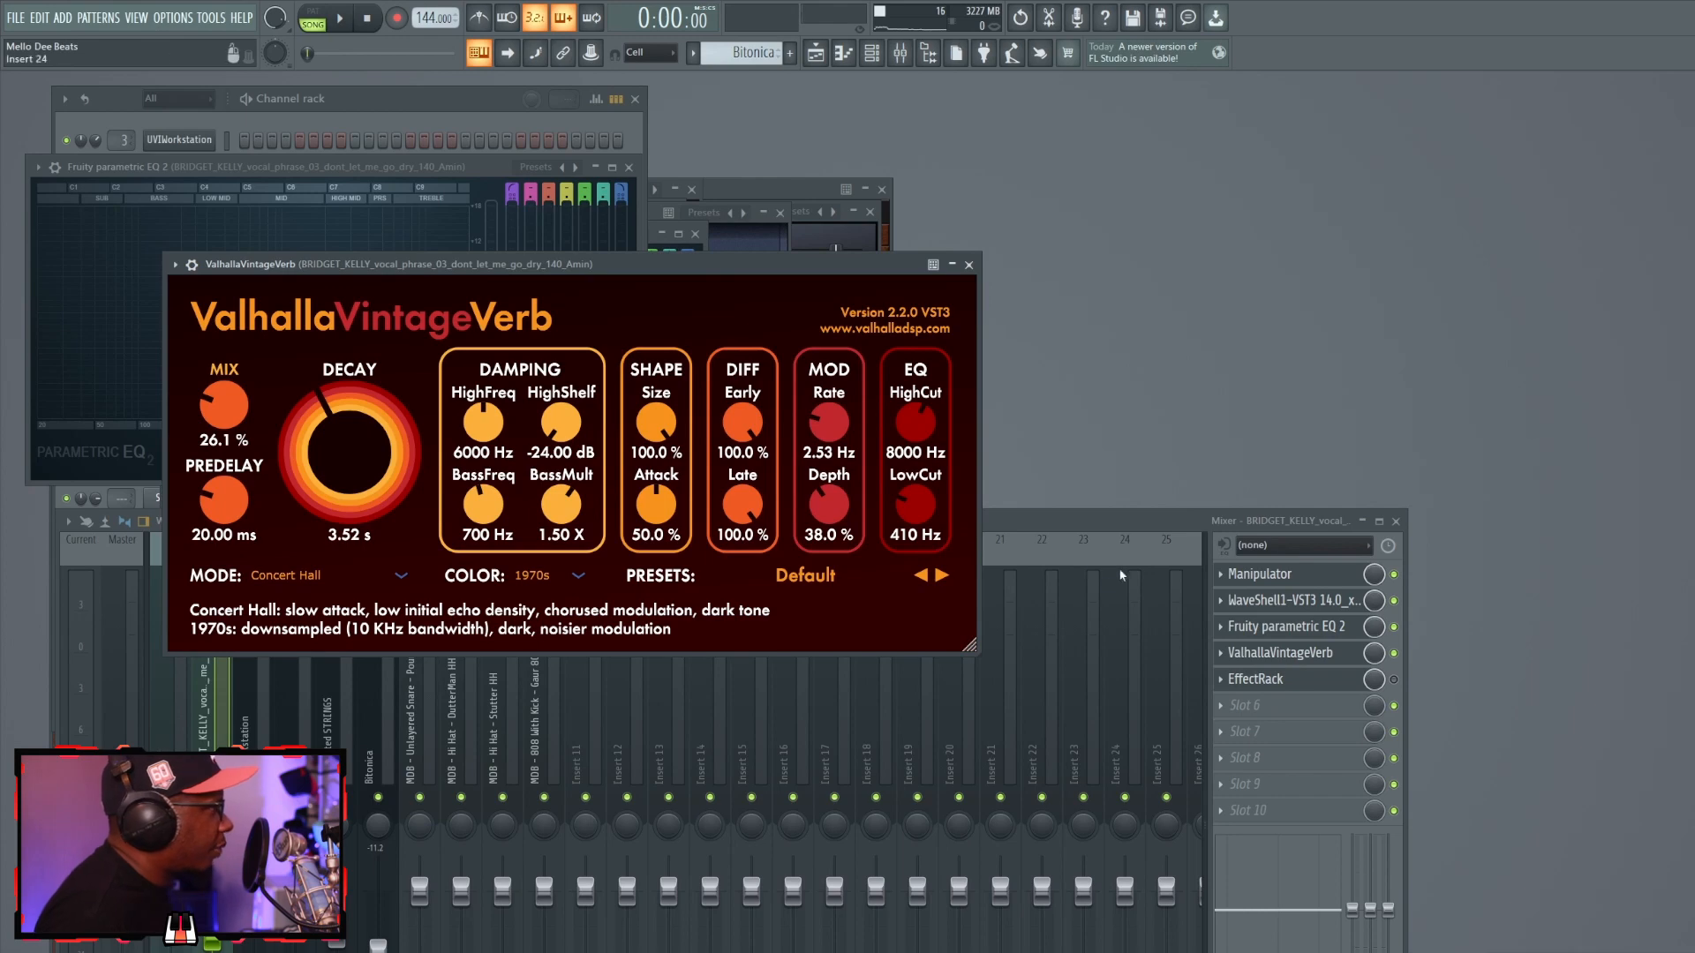
Audition the vocal's 3.52 s Concert Hall reverb and then its EchoBoy Jr. delay rack.
{"action": "left_click", "coordinate": [341, 17]}
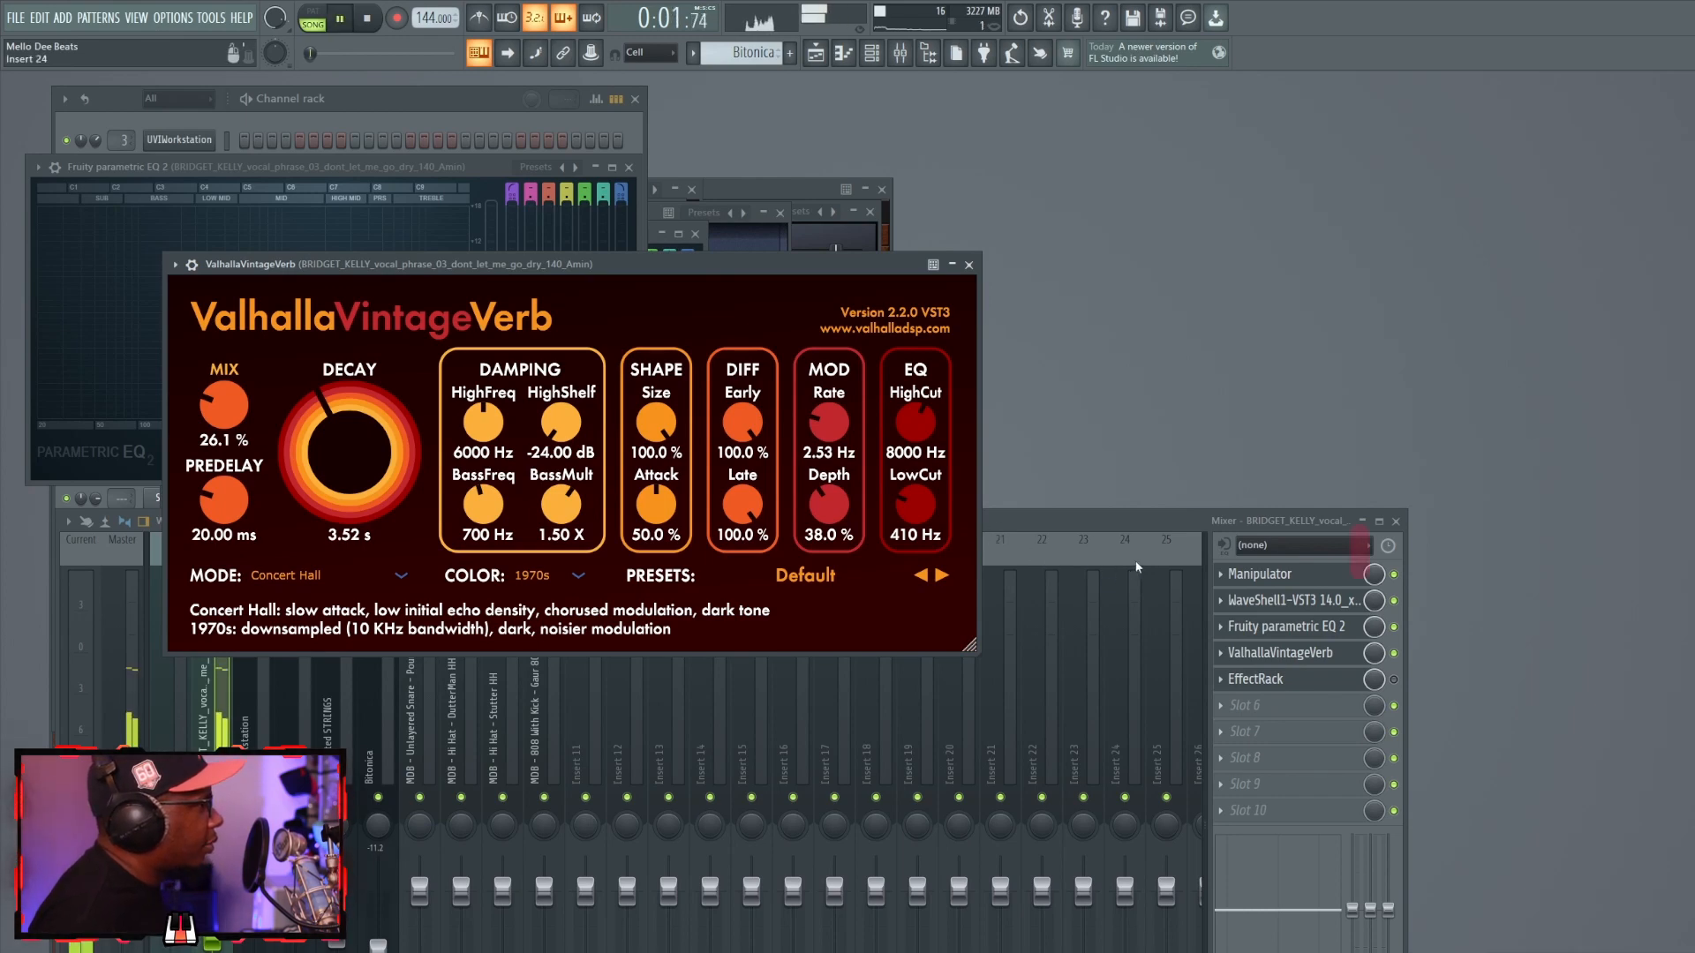
{"action": "left_click", "coordinate": [1257, 678]}
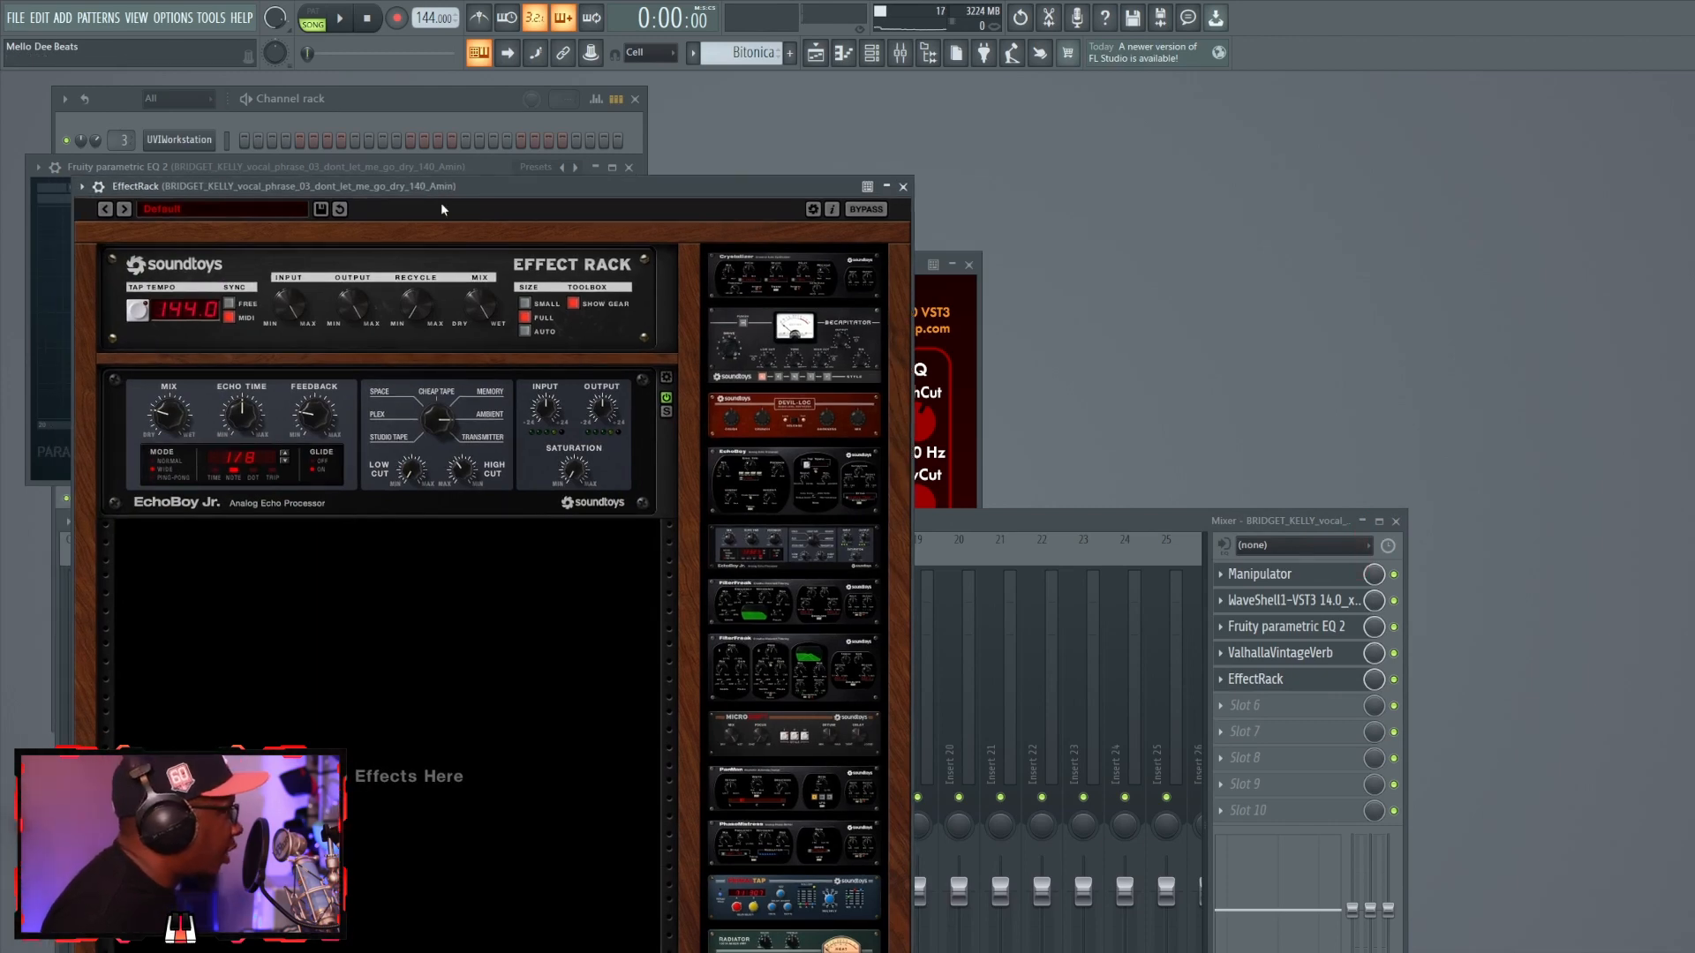
{"action": "left_click", "coordinate": [339, 17]}
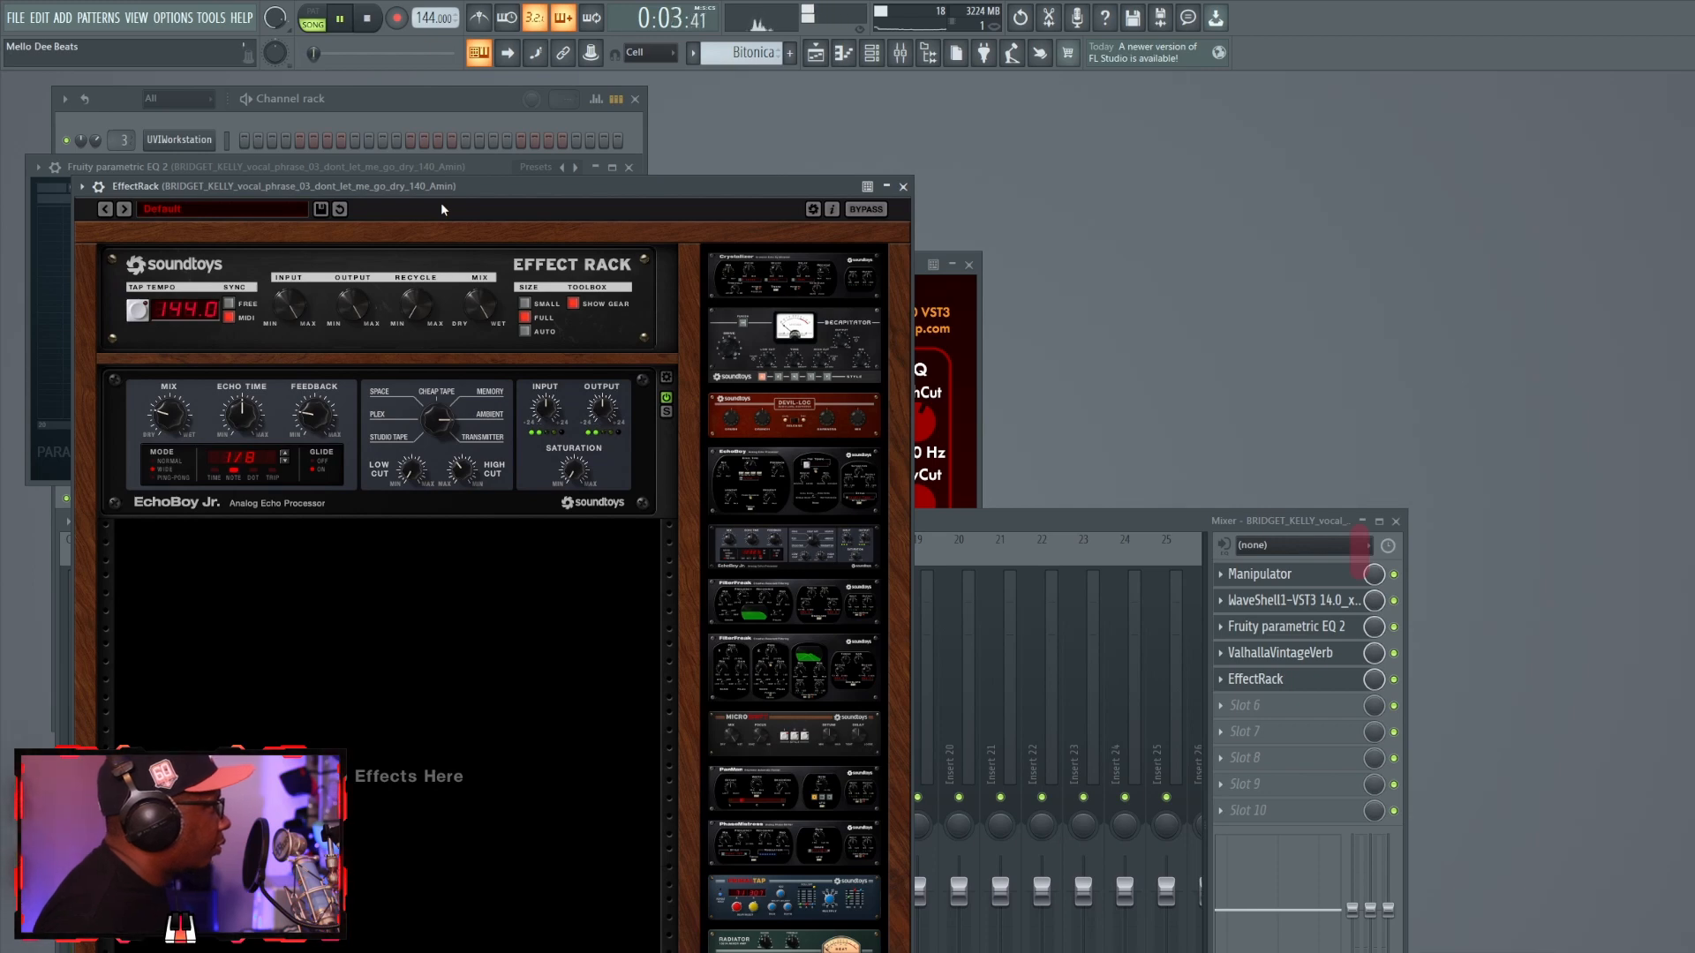
{"action": "left_click", "coordinate": [340, 18]}
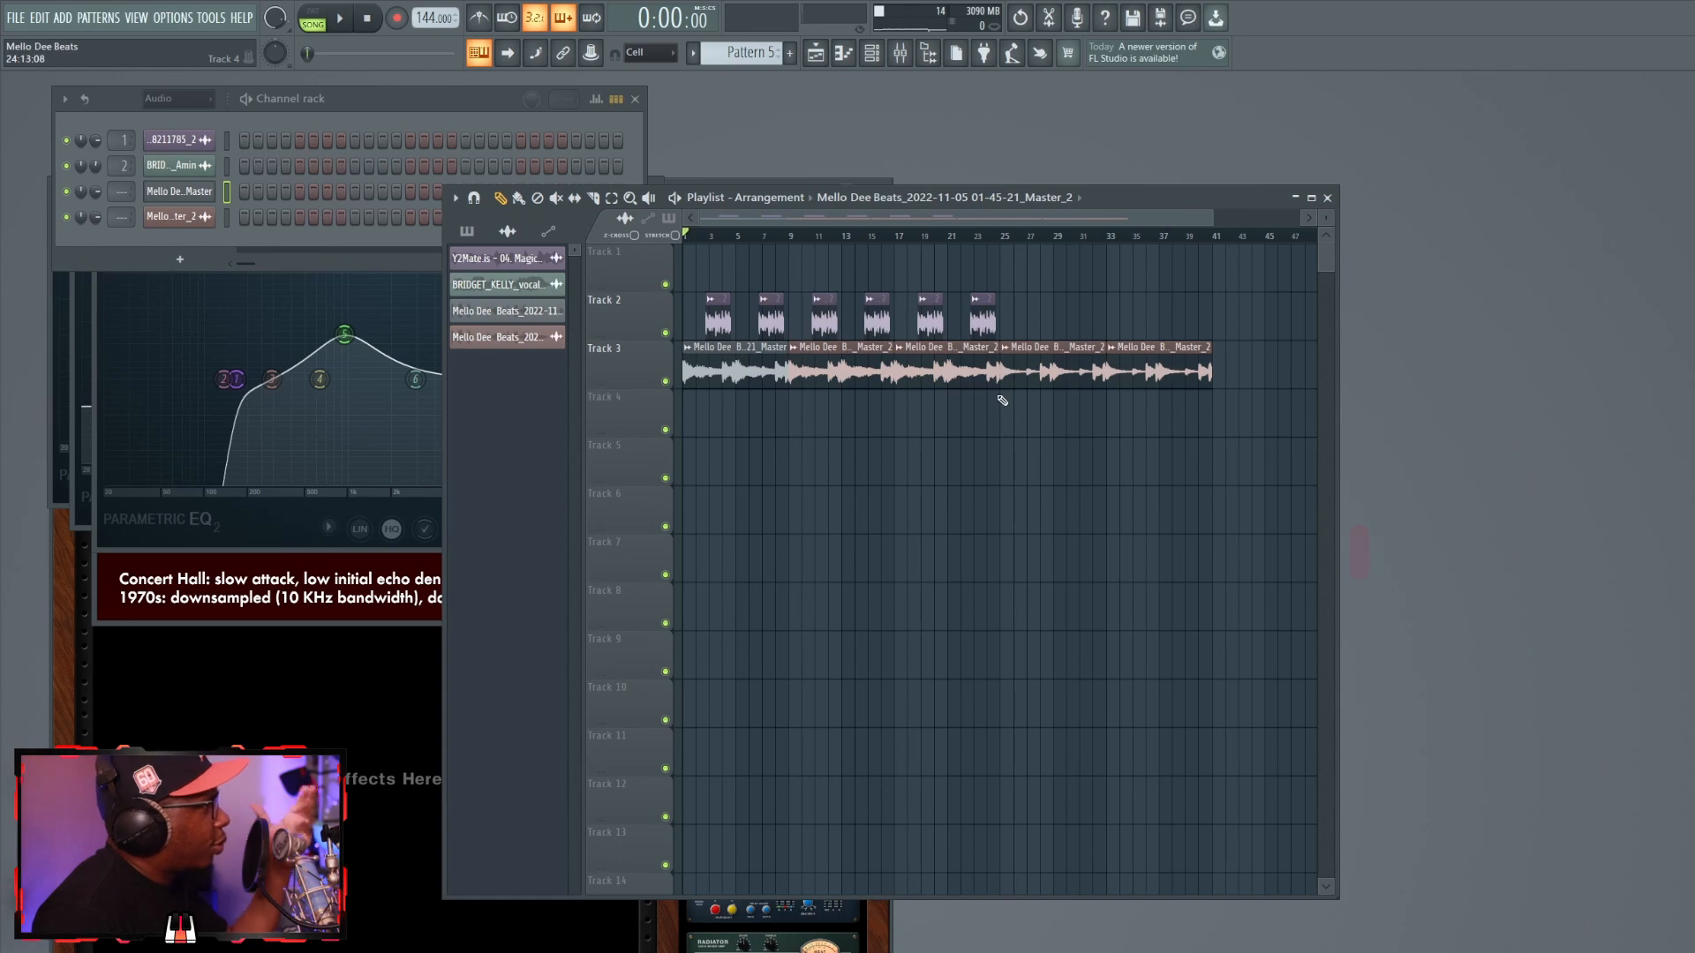
{"action": "mouse_move", "coordinate": [902, 422]}
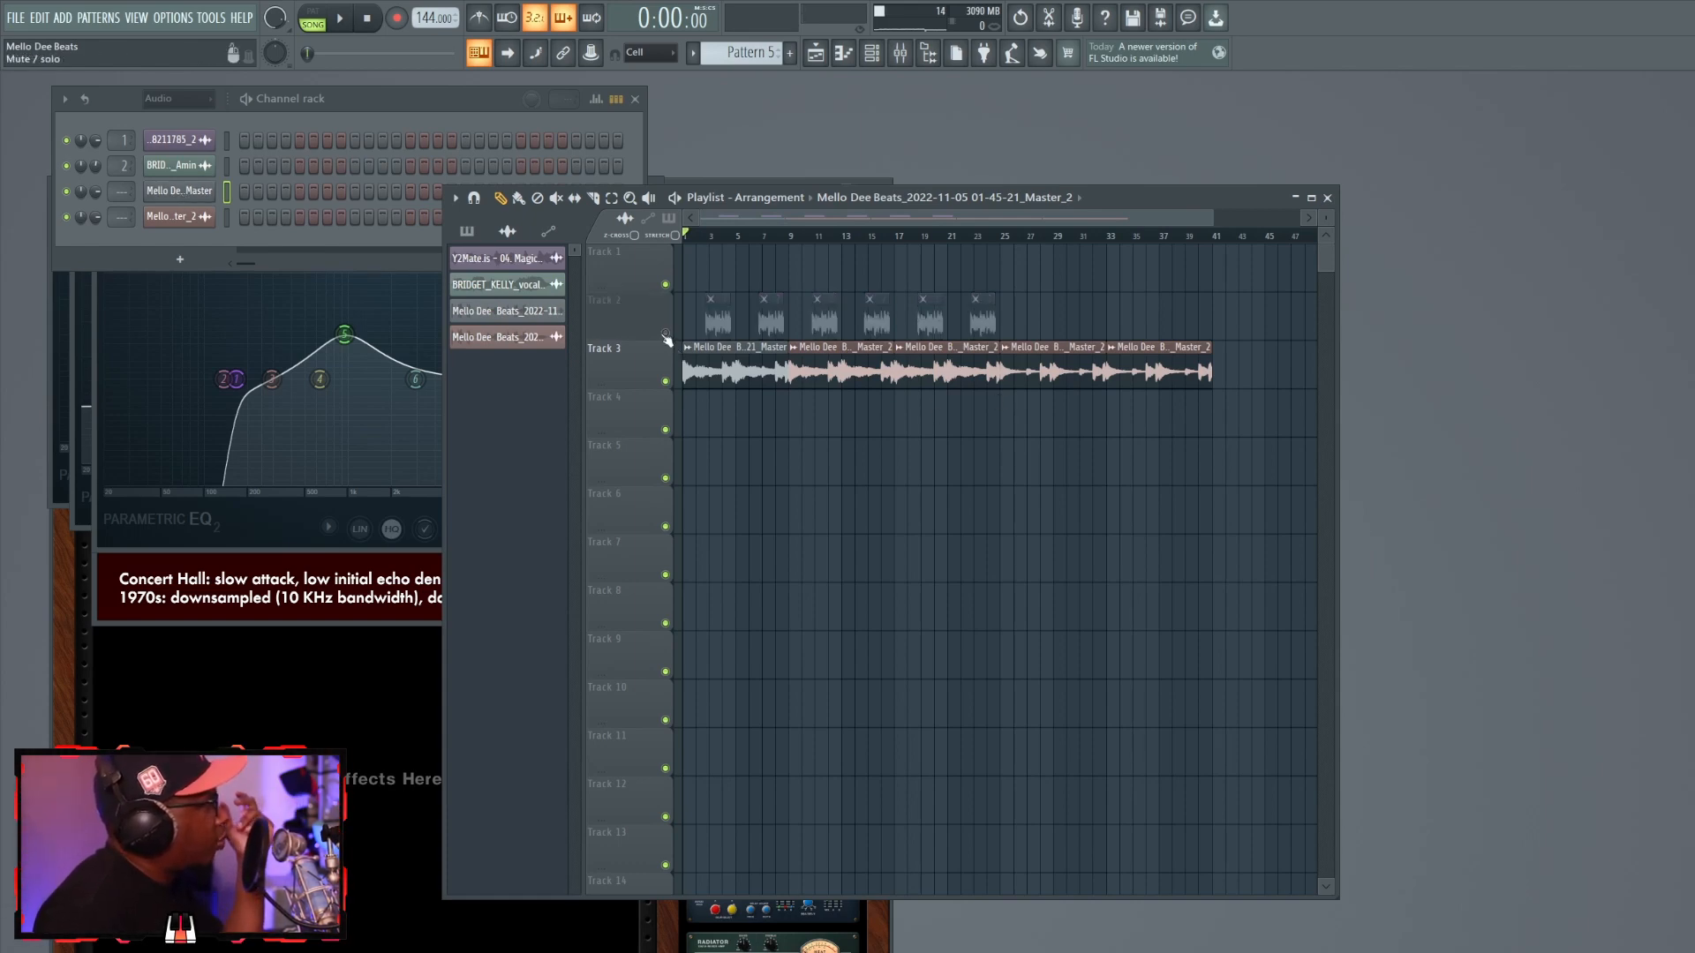
Edit the master bounce in Edison and resample it to a 5000 Hz sample rate for a muffled sound.
{"action": "left_click", "coordinate": [339, 18]}
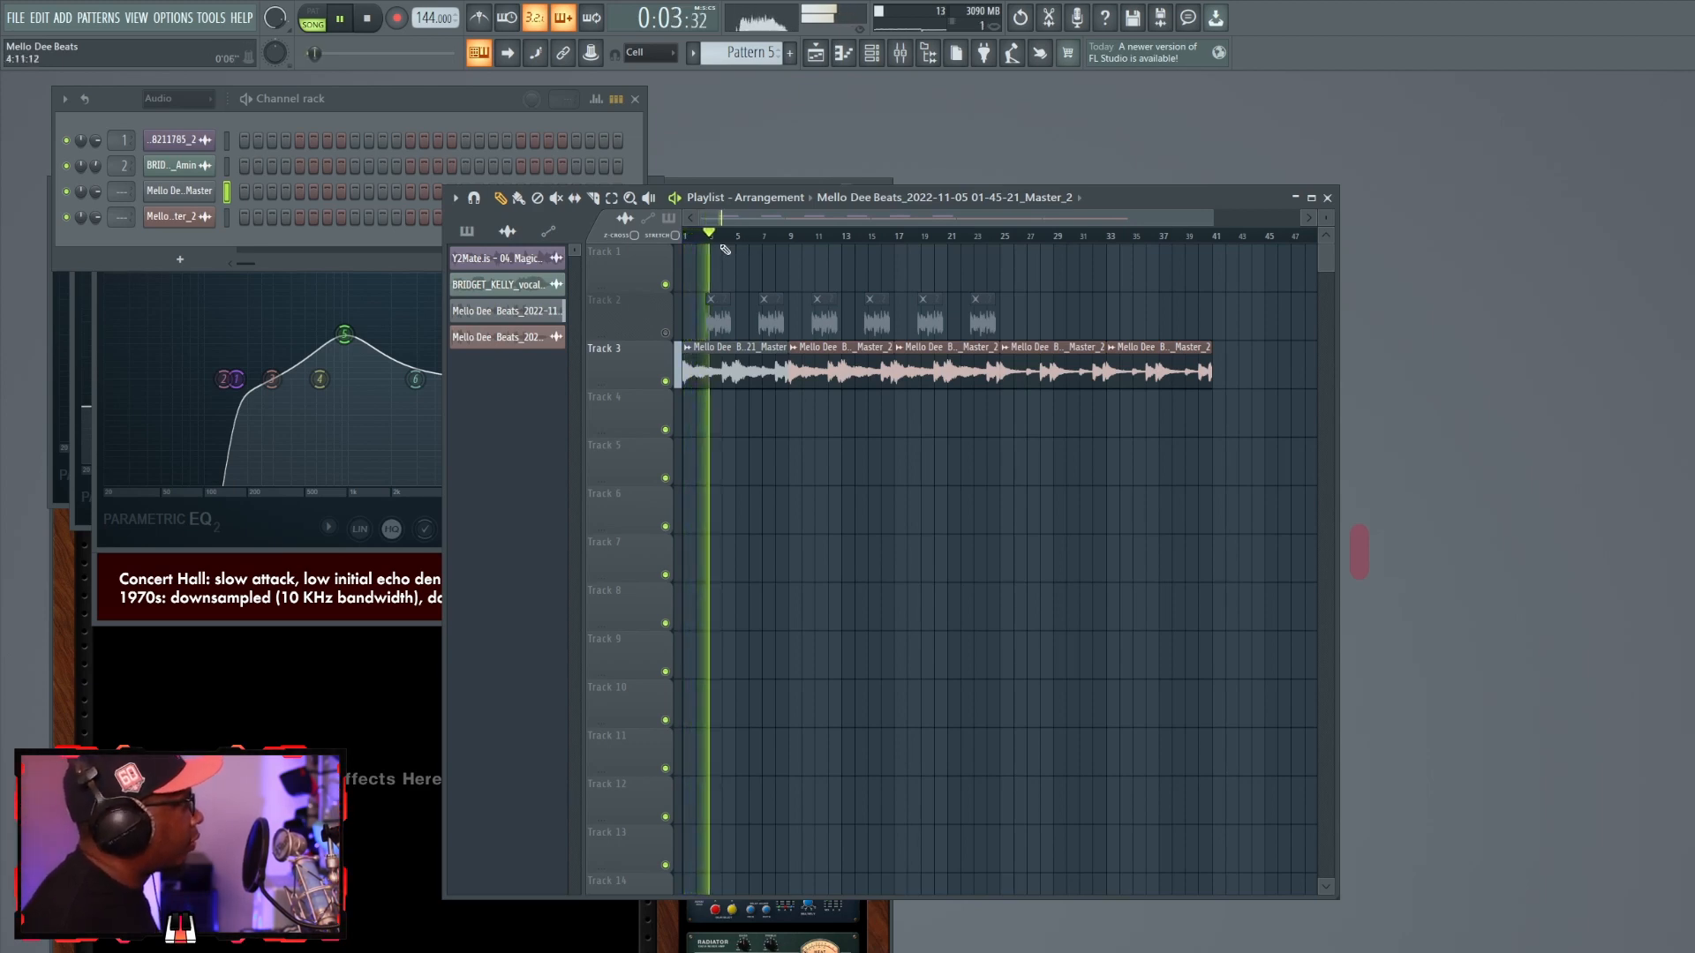
{"action": "right_click", "coordinate": [270, 584]}
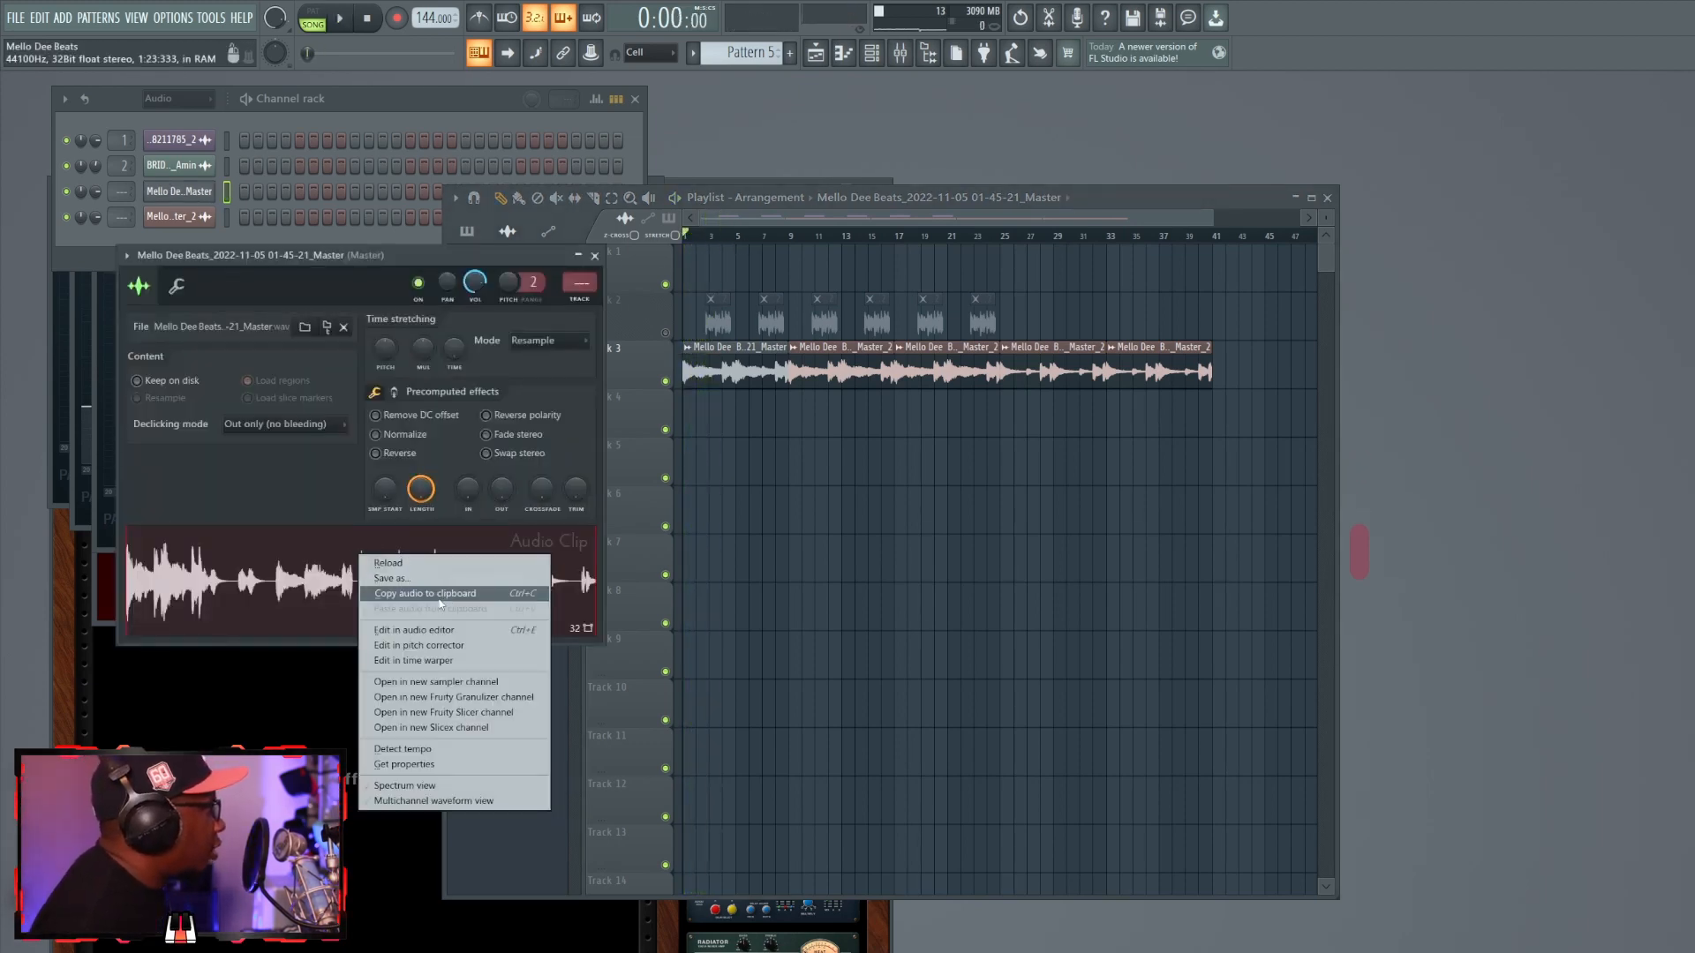
{"action": "left_click", "coordinate": [413, 628]}
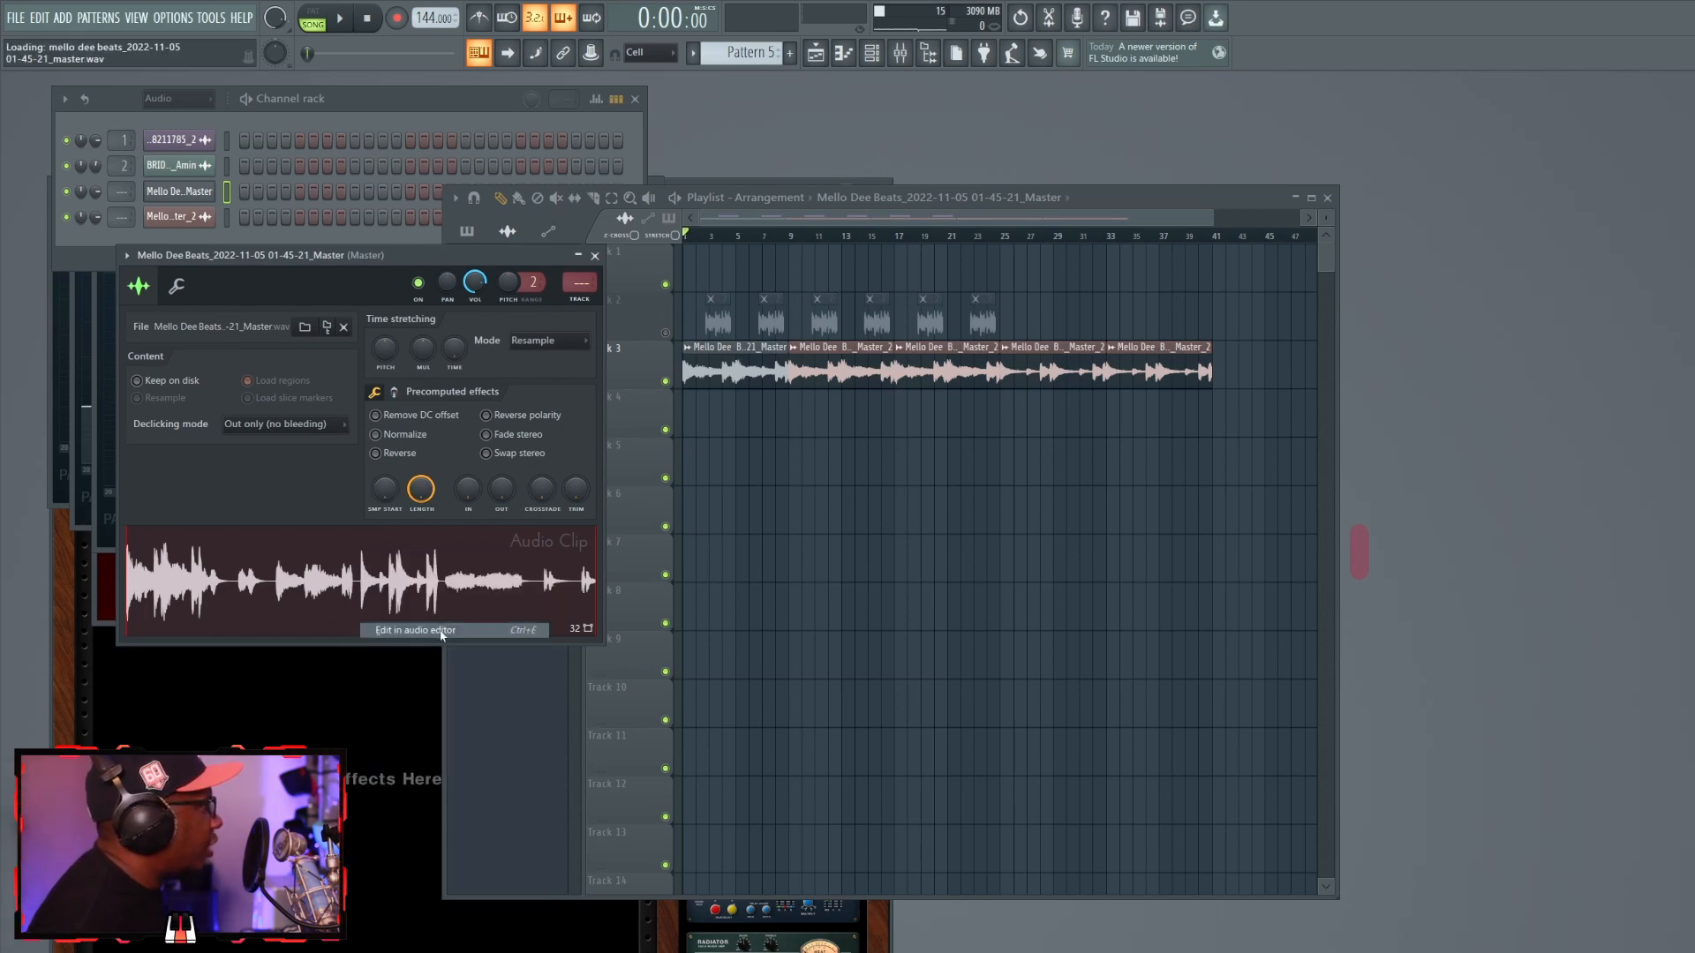
{"action": "left_click", "coordinate": [414, 630]}
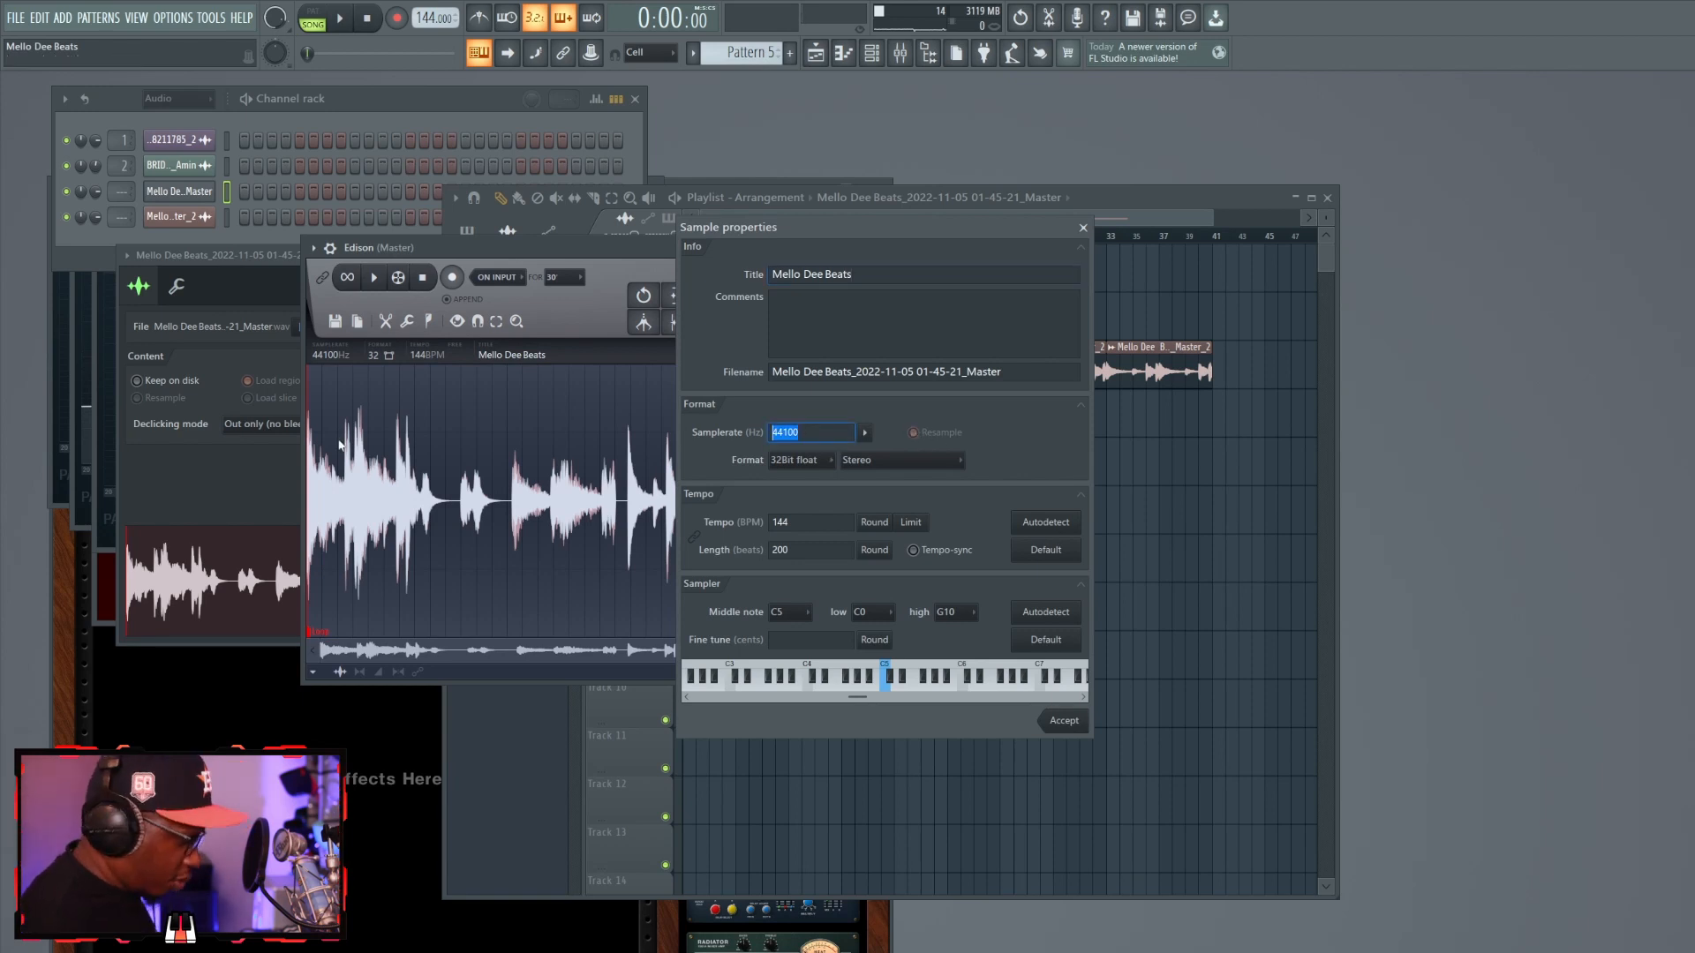
{"action": "type", "text": "5000"}
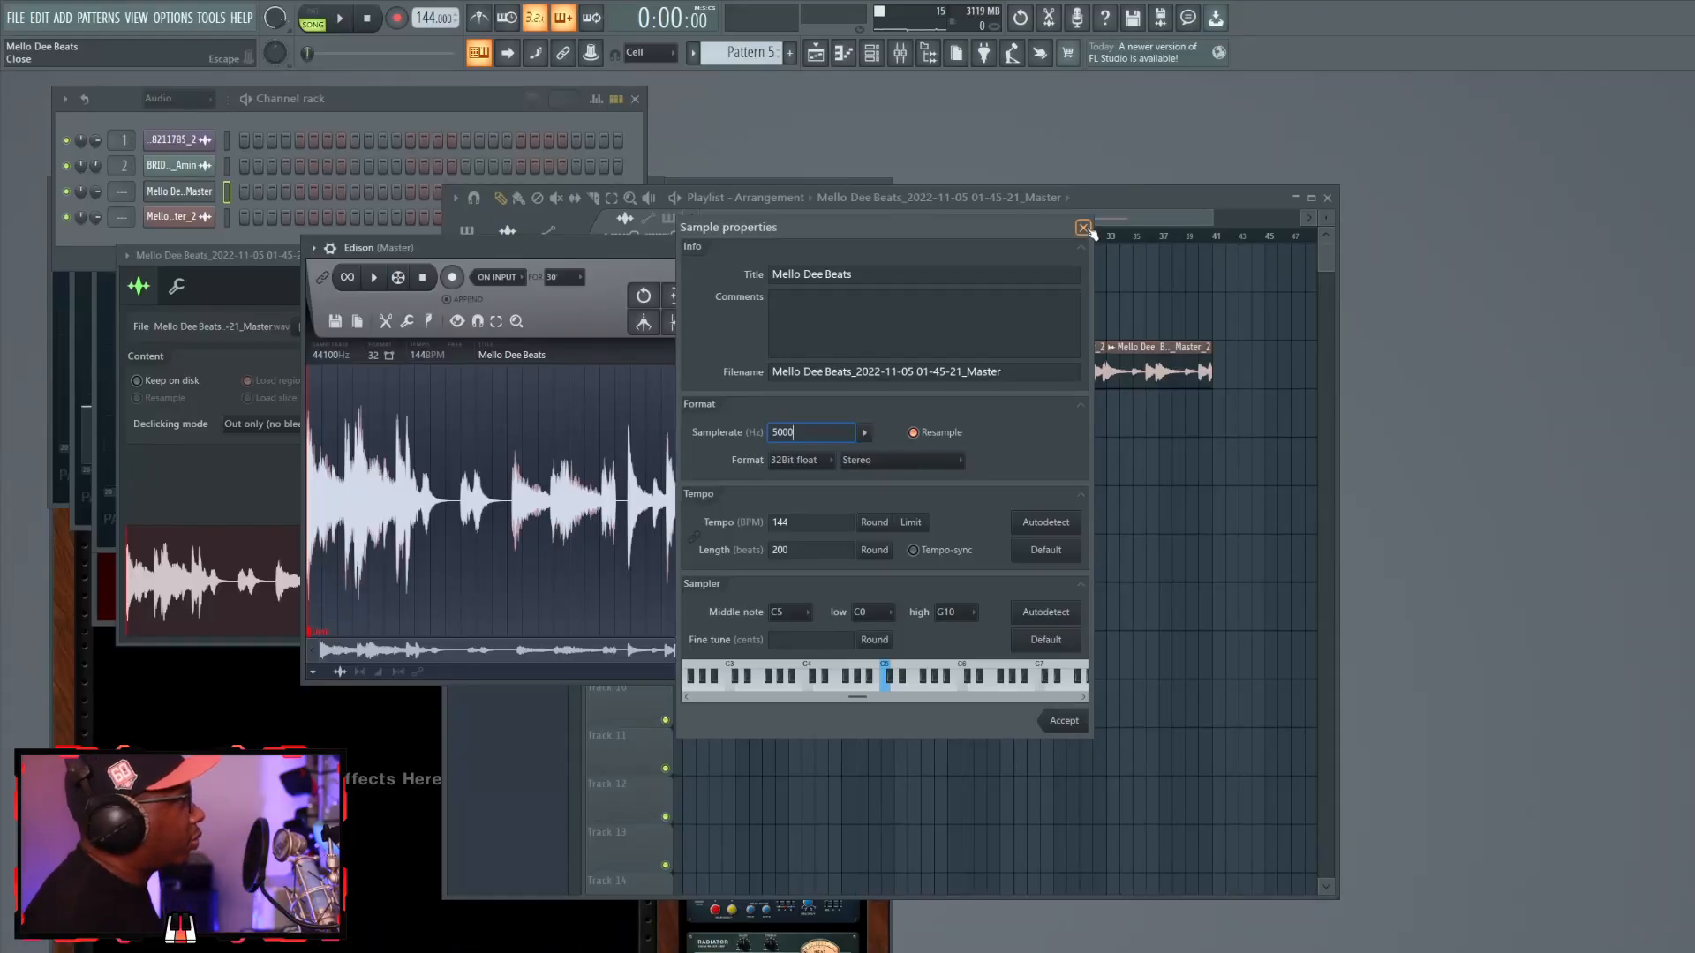
{"action": "left_click", "coordinate": [1082, 228]}
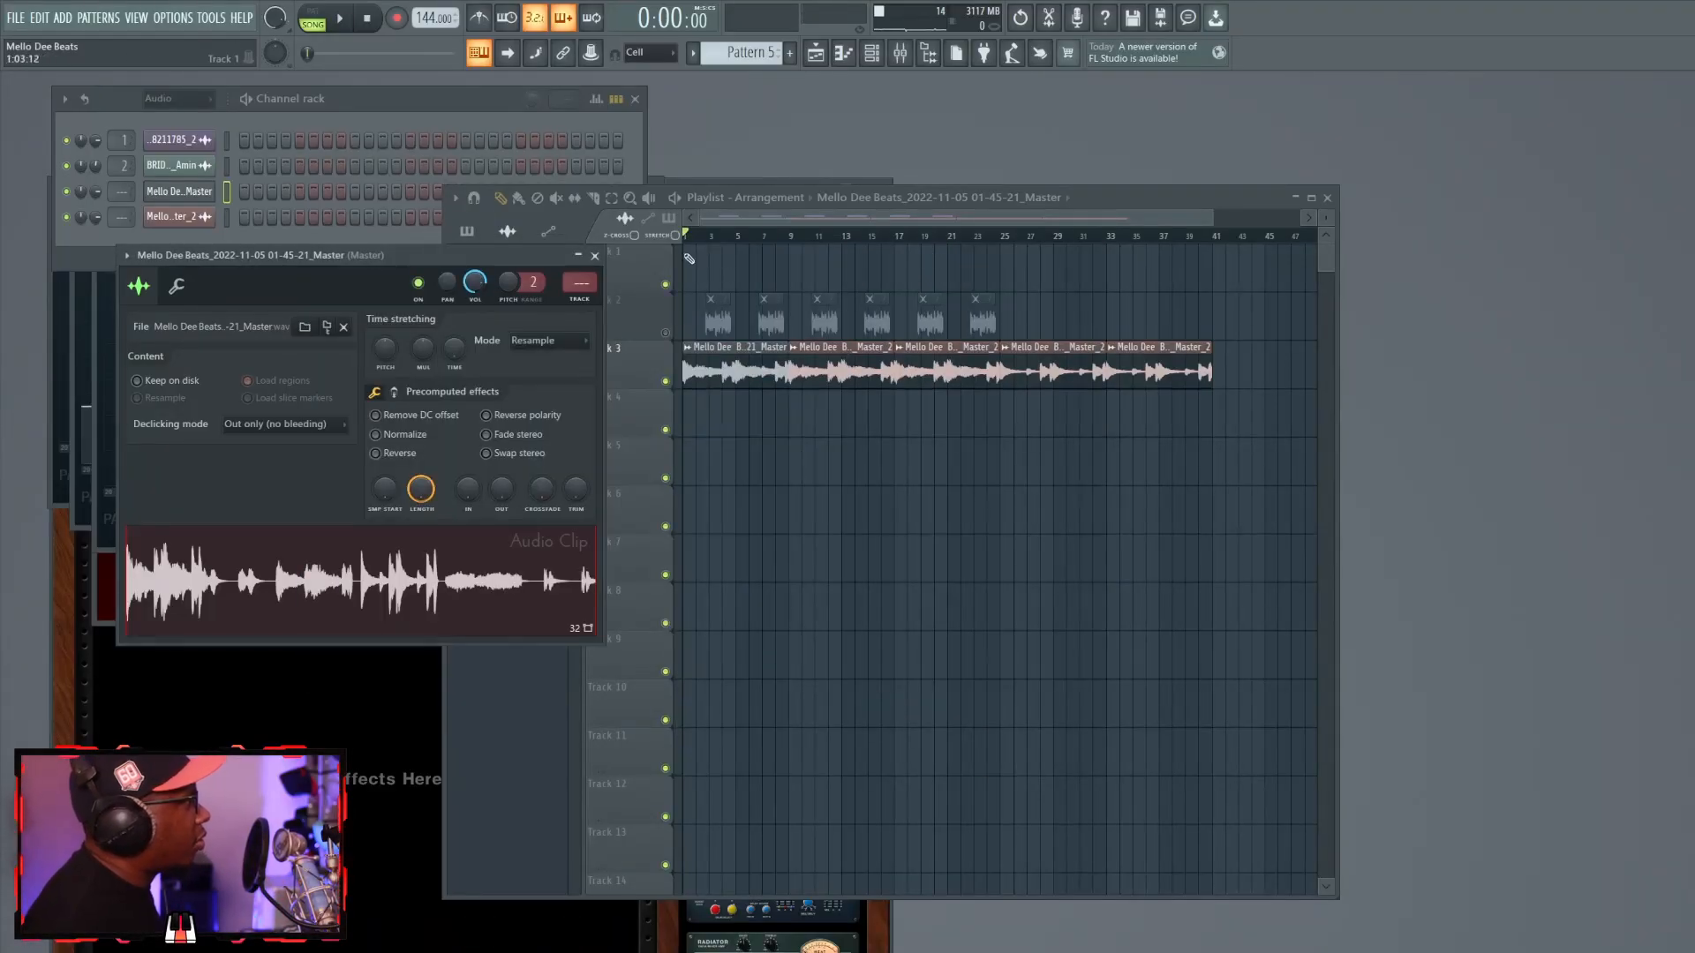
Play the song before loading the EQ and delay onto mixer Insert 1.
{"action": "left_click", "coordinate": [339, 18]}
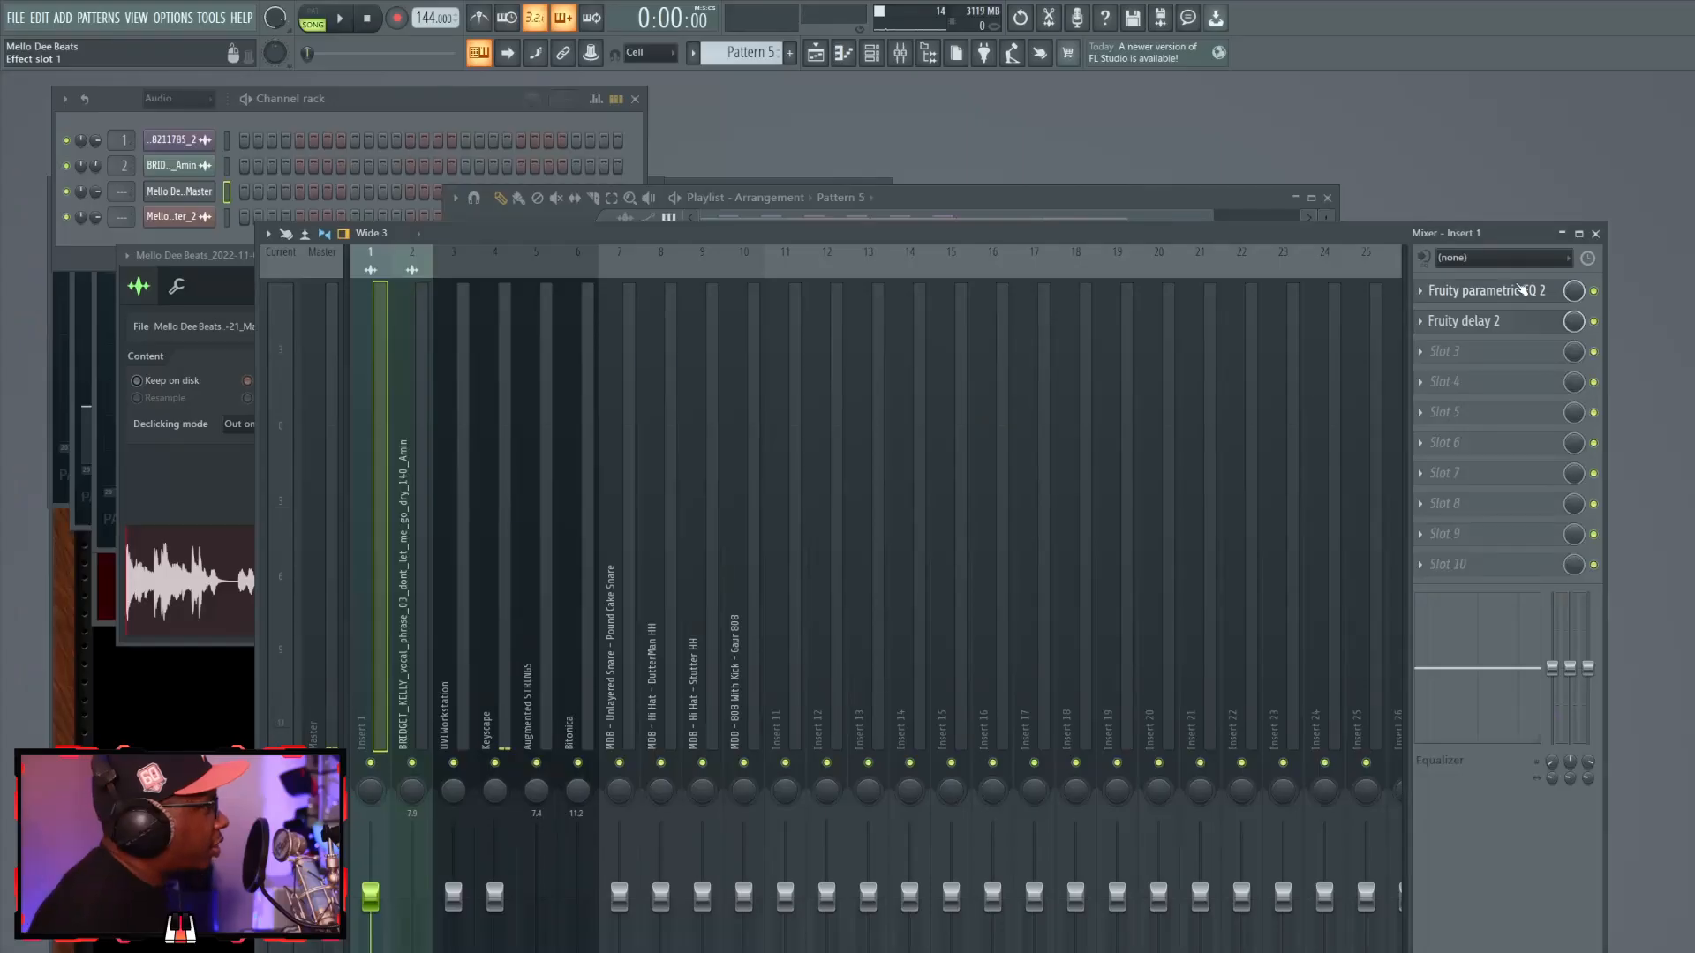
Audition Insert 1's Fruity parametric EQ 2 and Fruity Delay 2 on the filtered vocal.
{"action": "left_click", "coordinate": [1485, 289]}
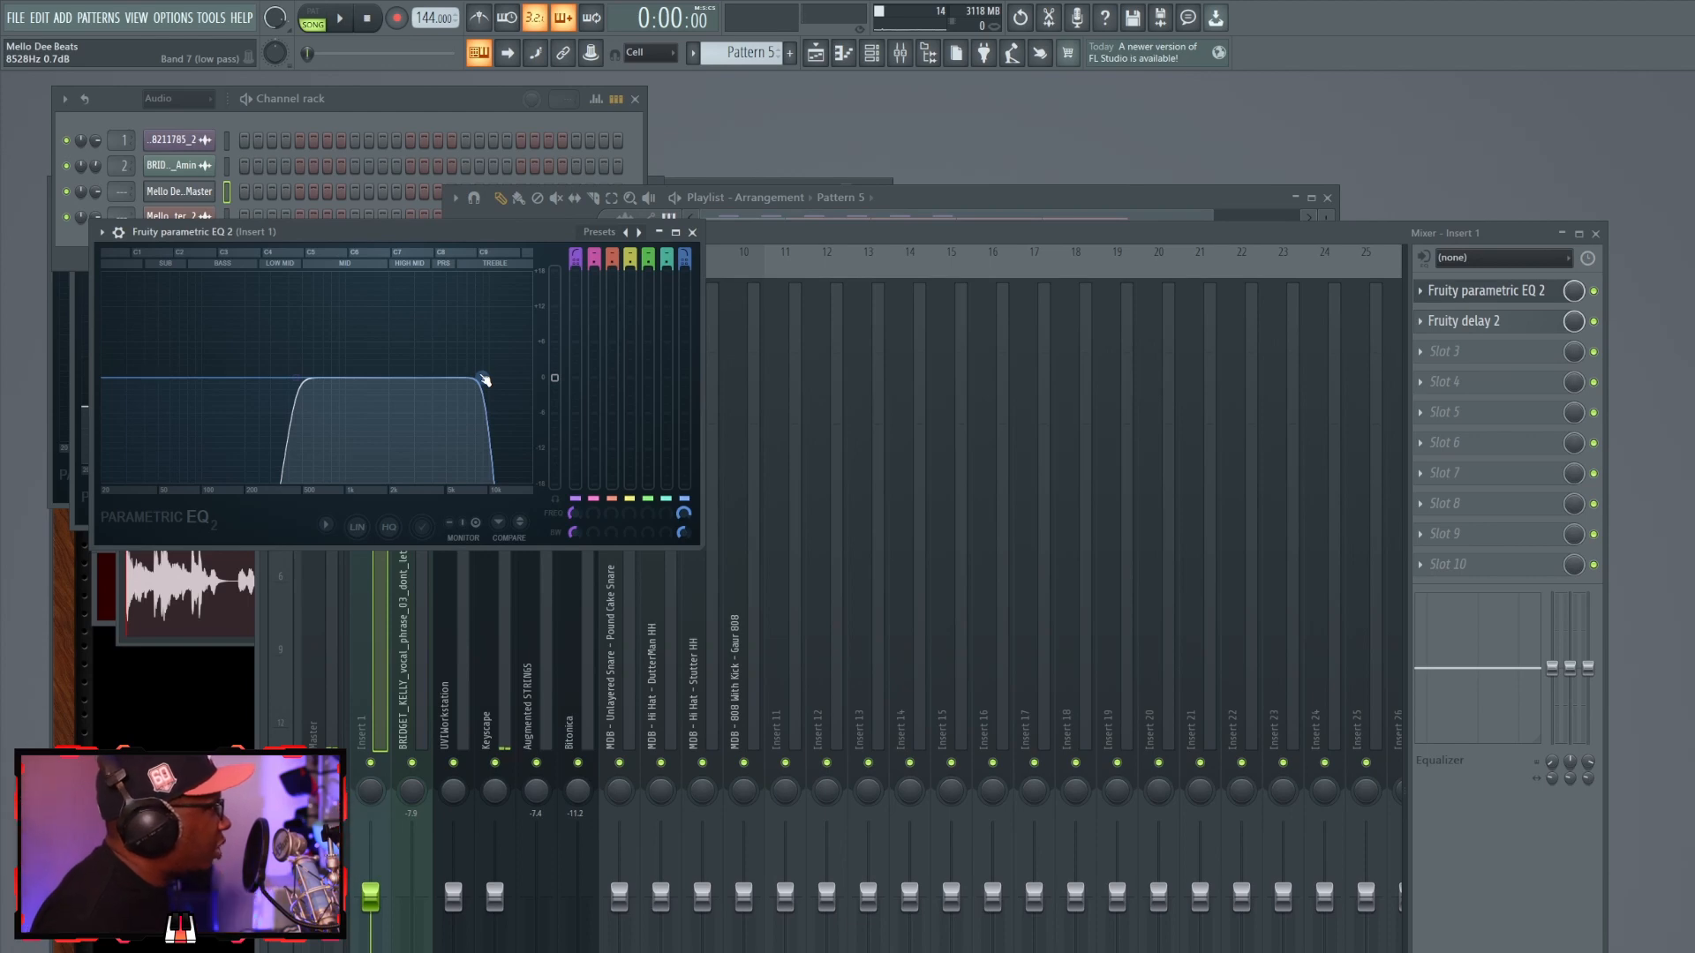
{"action": "left_click", "coordinate": [339, 18]}
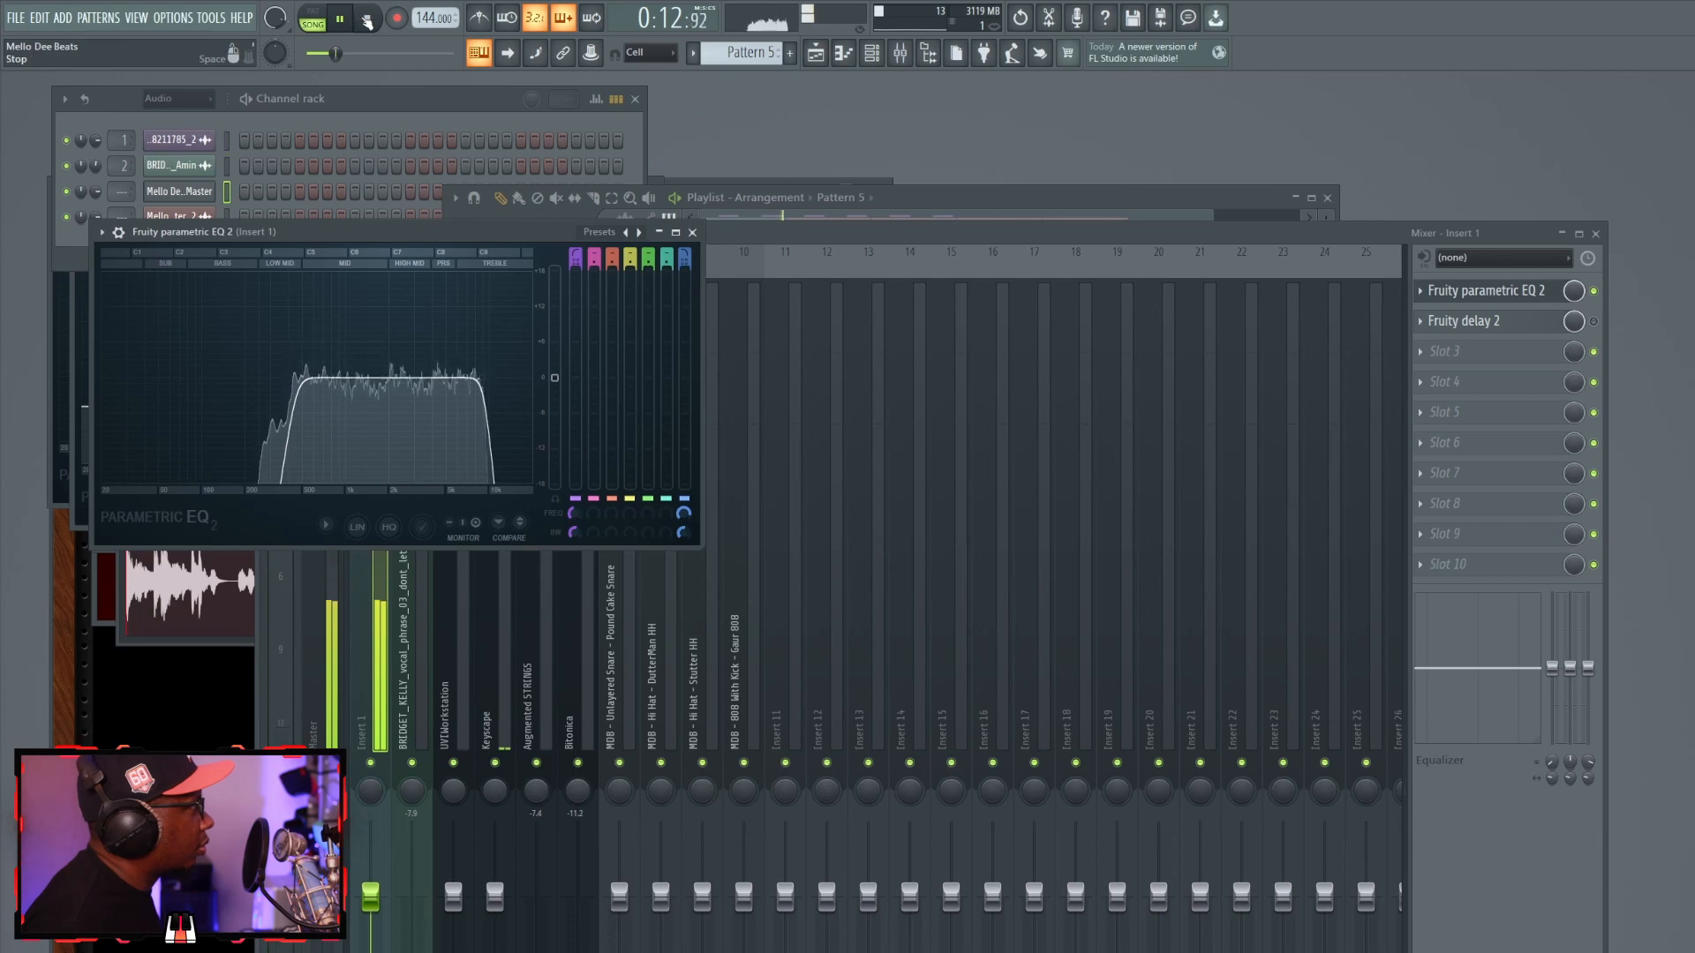
{"action": "left_click", "coordinate": [1466, 319]}
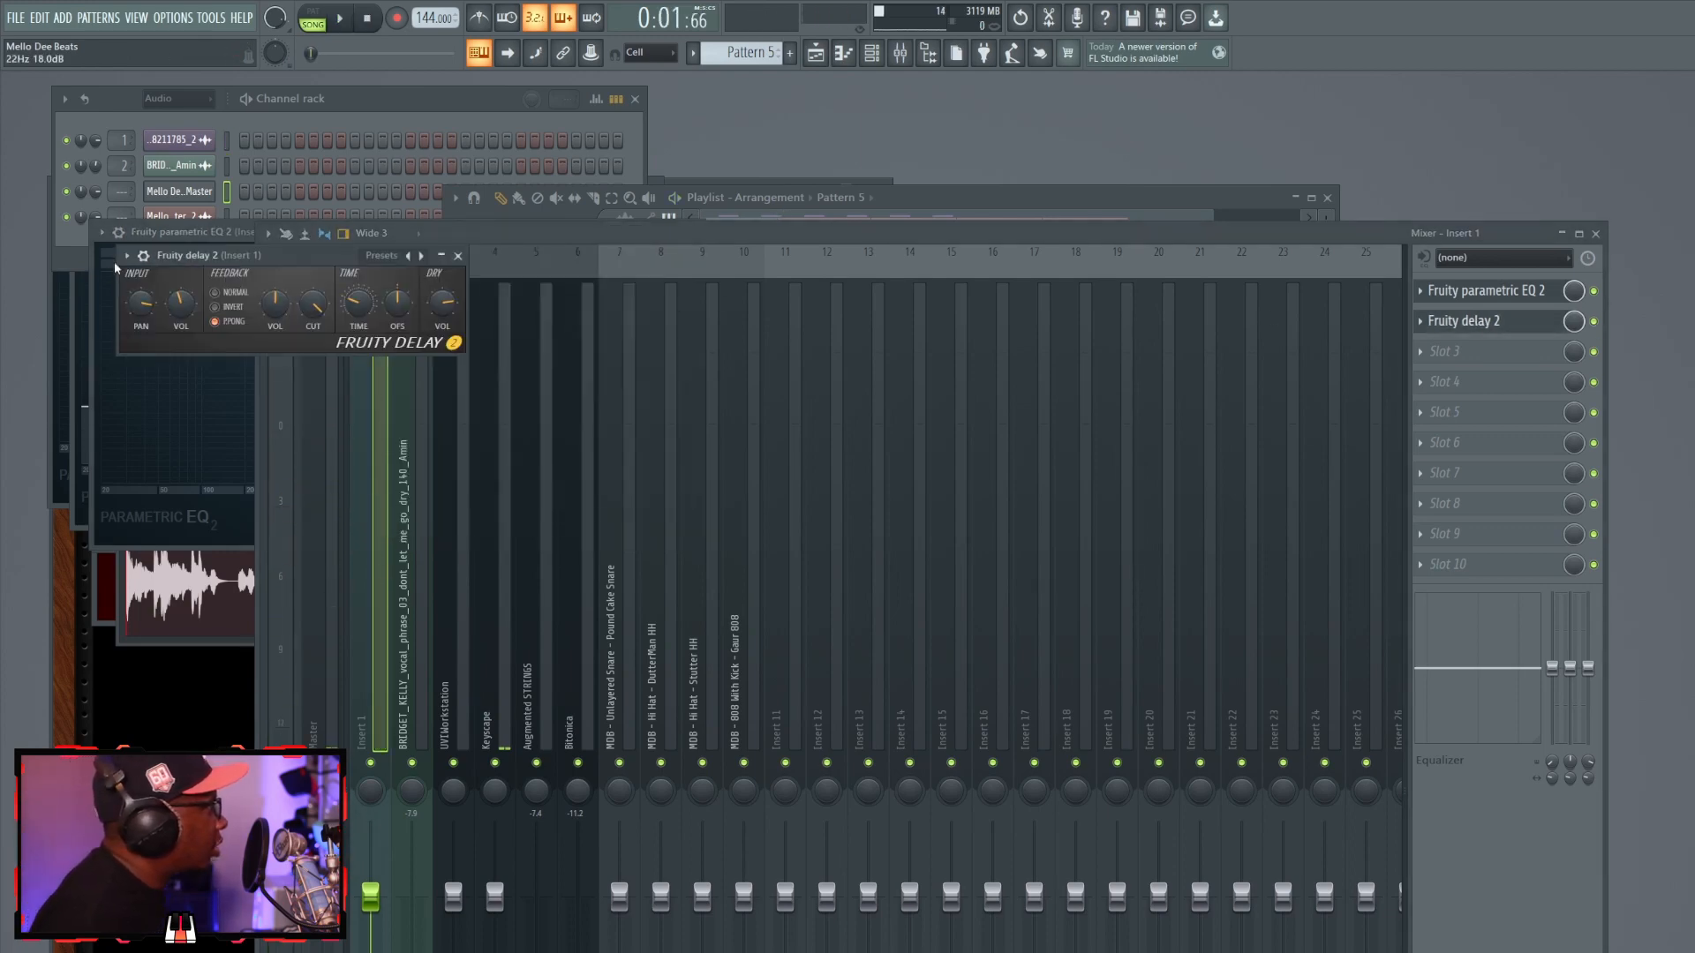
{"action": "left_click", "coordinate": [339, 18]}
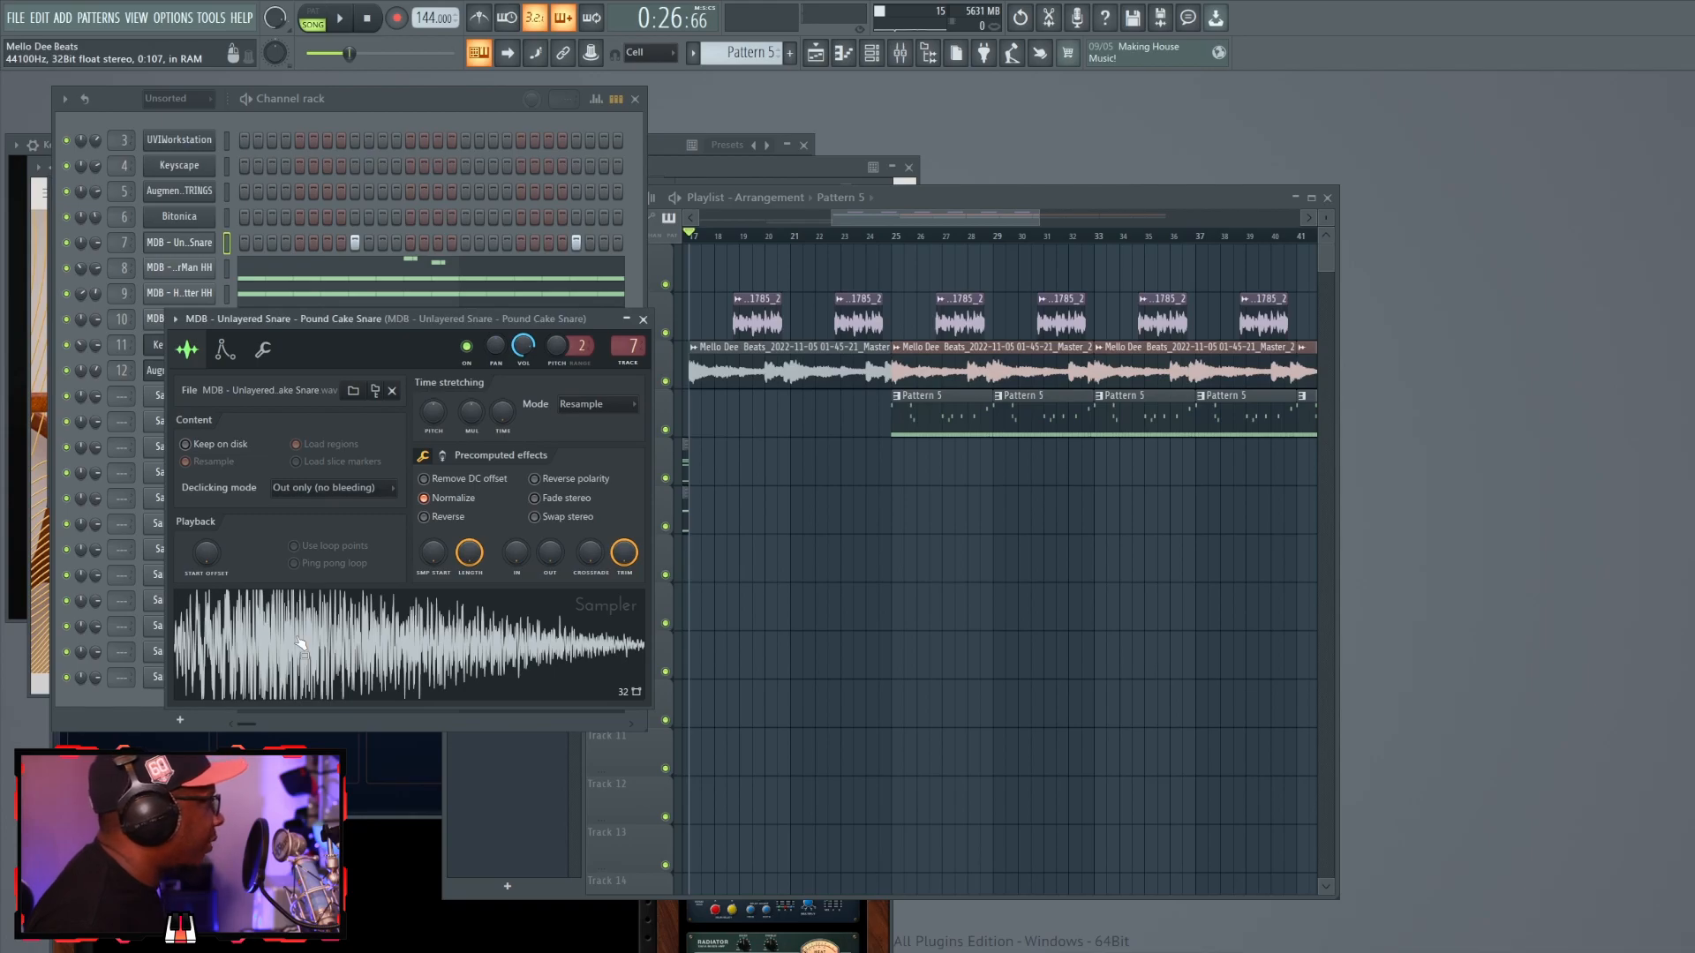
Open the MDB Hi Hat DutterMan HH channel's notes in the piano roll.
{"action": "left_click", "coordinate": [642, 318]}
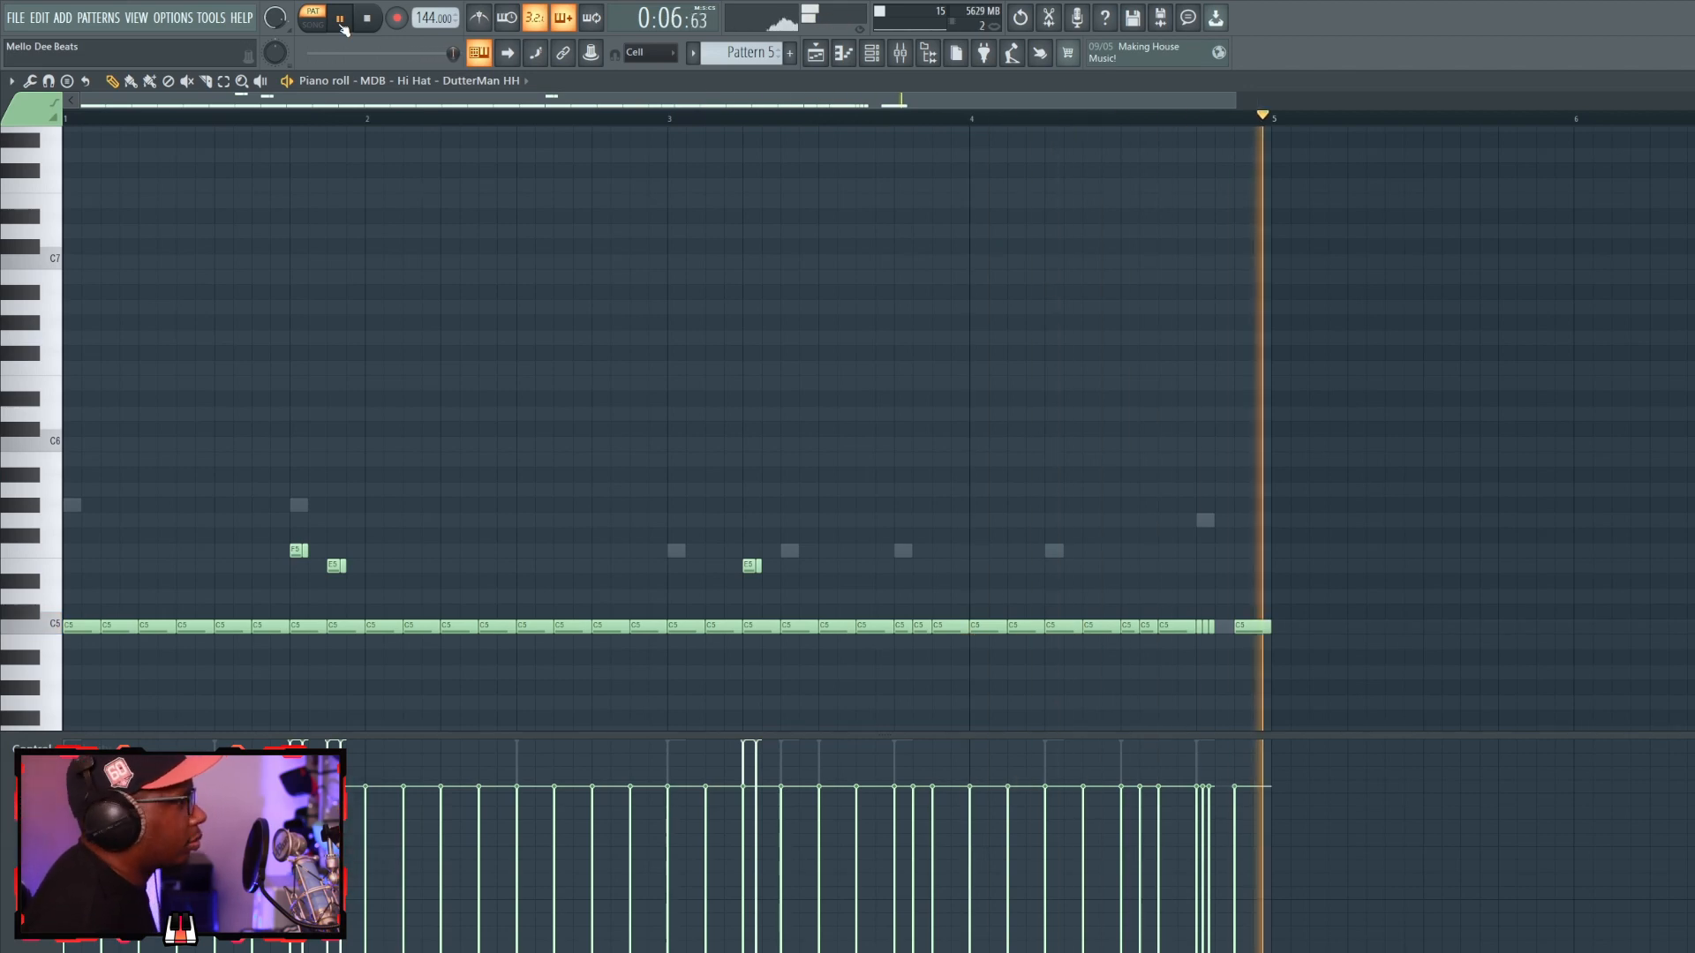
Switch the piano roll to the 808 With Kick pattern's scattered notes.
{"action": "left_click", "coordinate": [367, 17]}
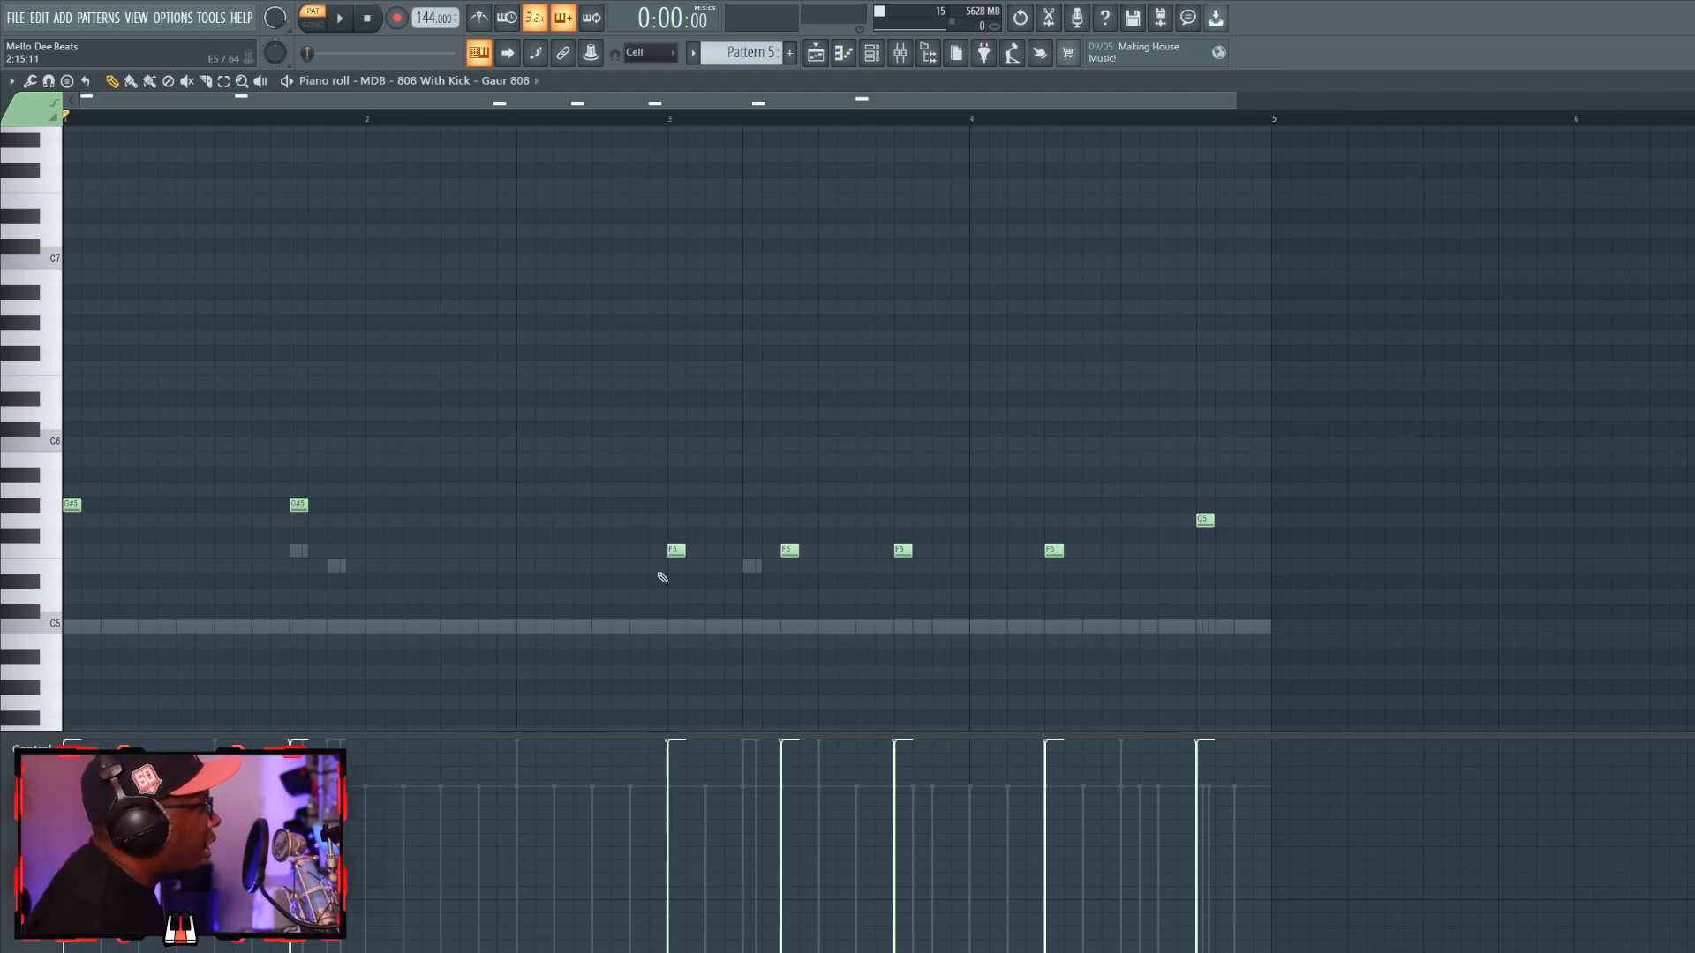
{"action": "mouse_move", "coordinate": [698, 558]}
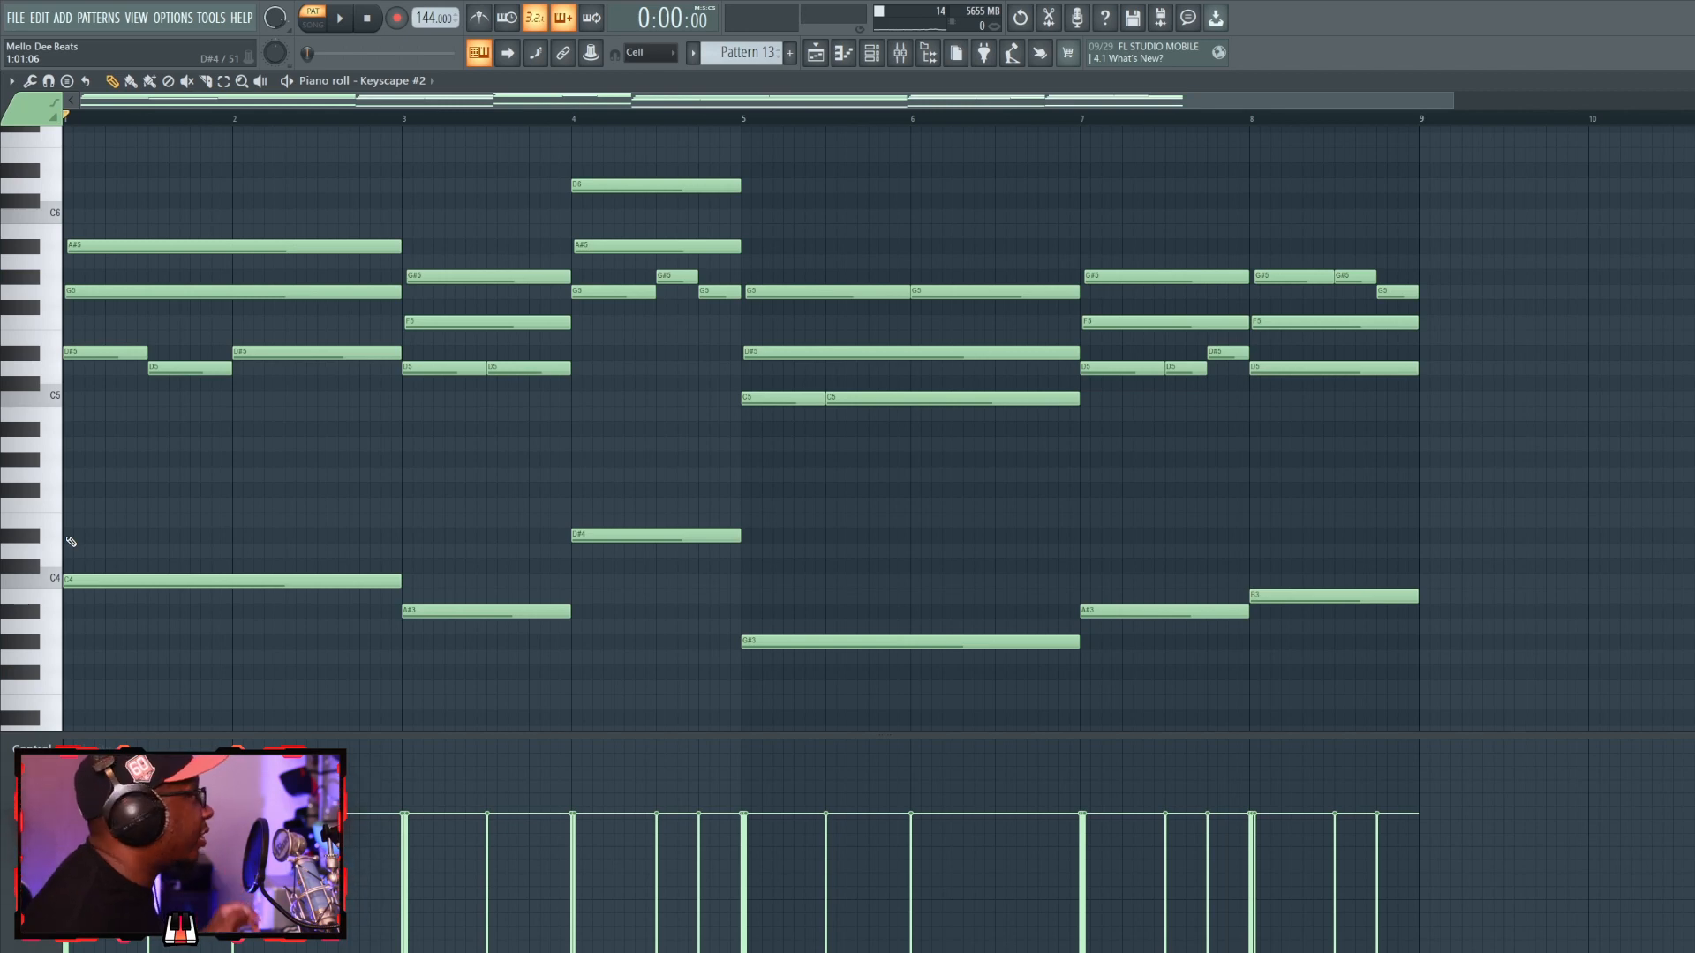
Add and remove a short D#4 note in bar 1, then bring up the Keyscape #2 mixer insert's EQ.
{"action": "left_click", "coordinate": [92, 533]}
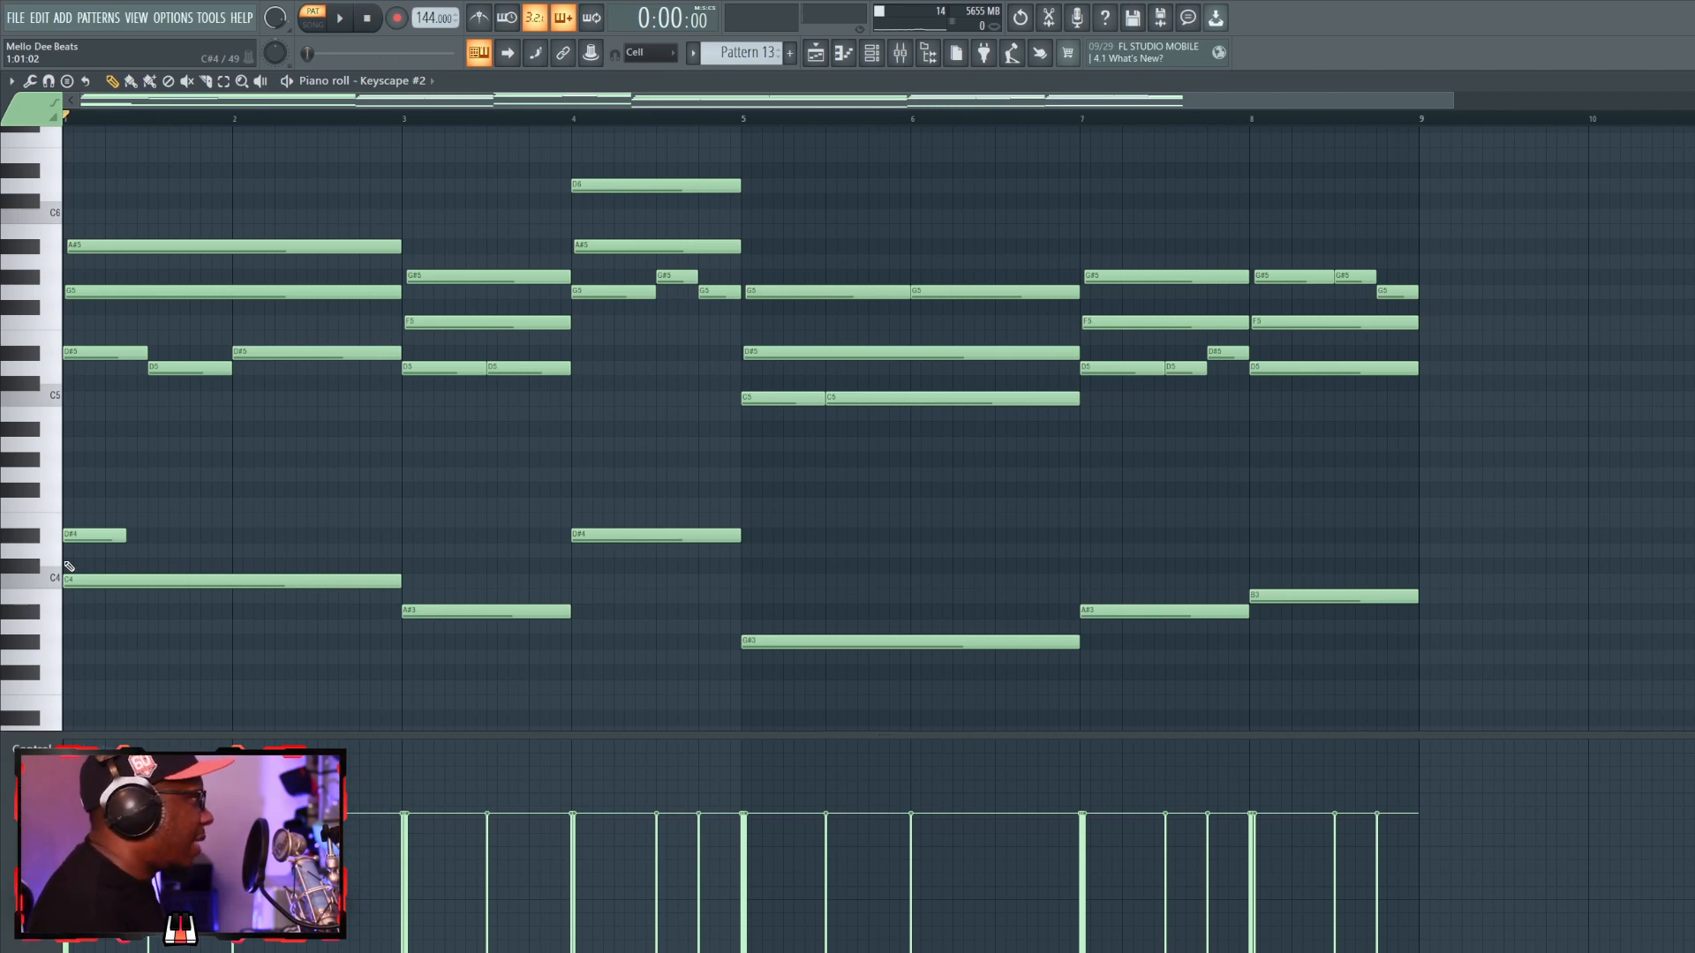
{"action": "left_click", "coordinate": [93, 535]}
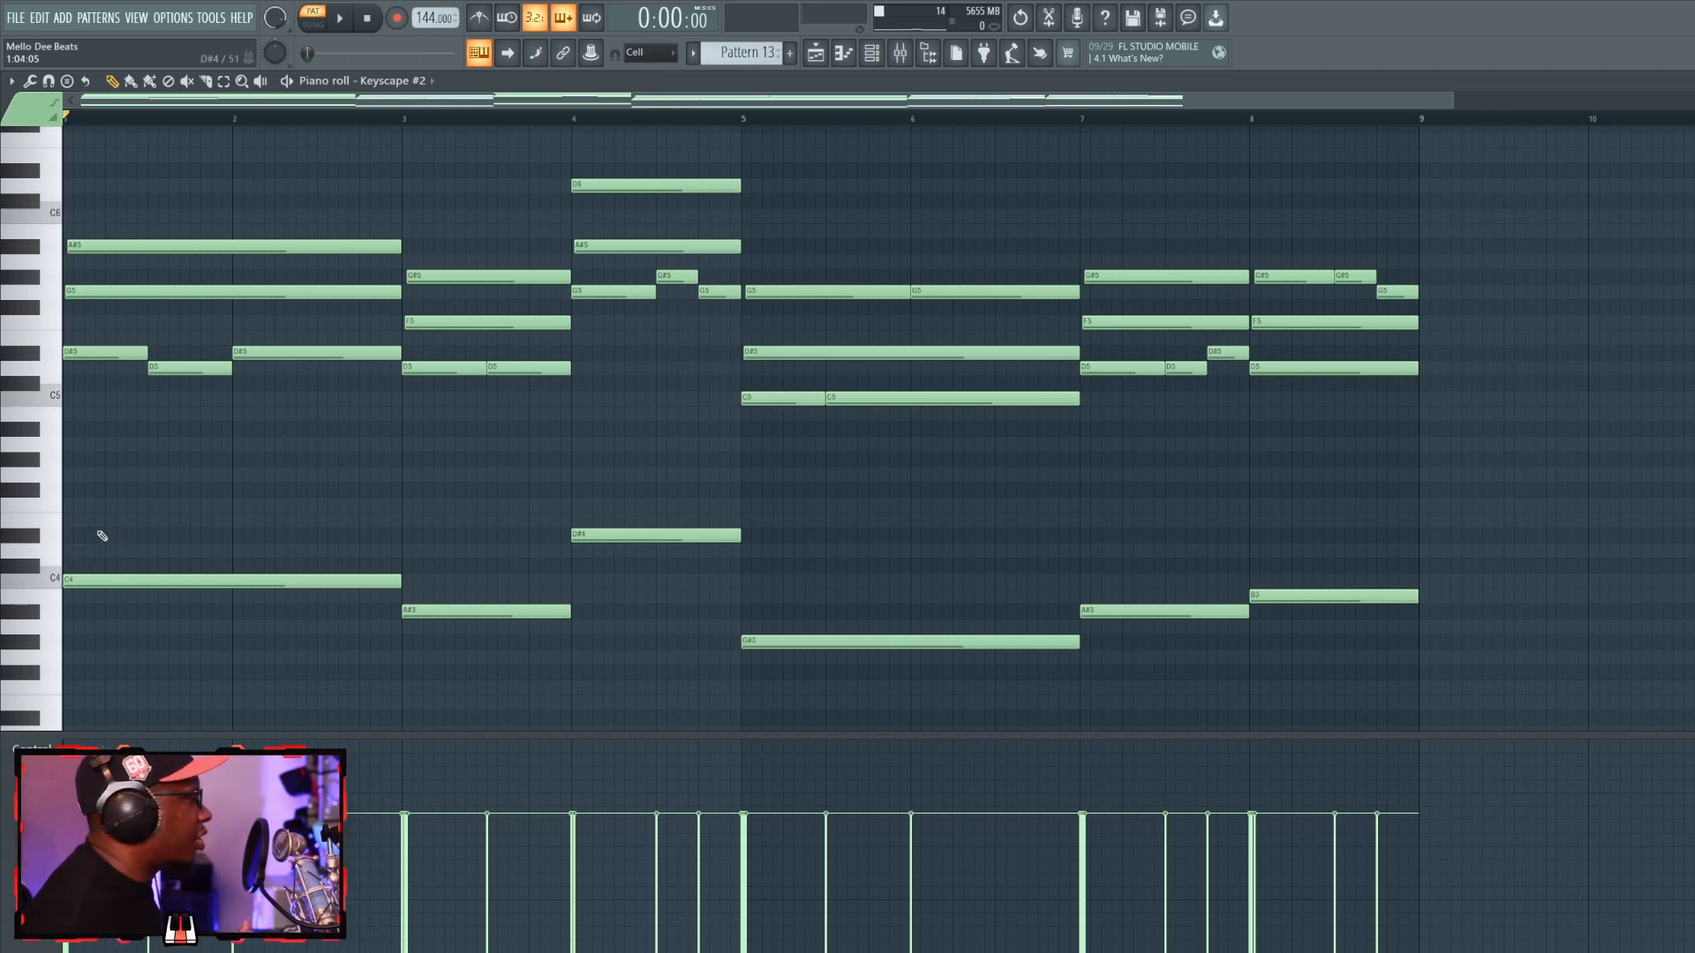
{"action": "left_click", "coordinate": [339, 17]}
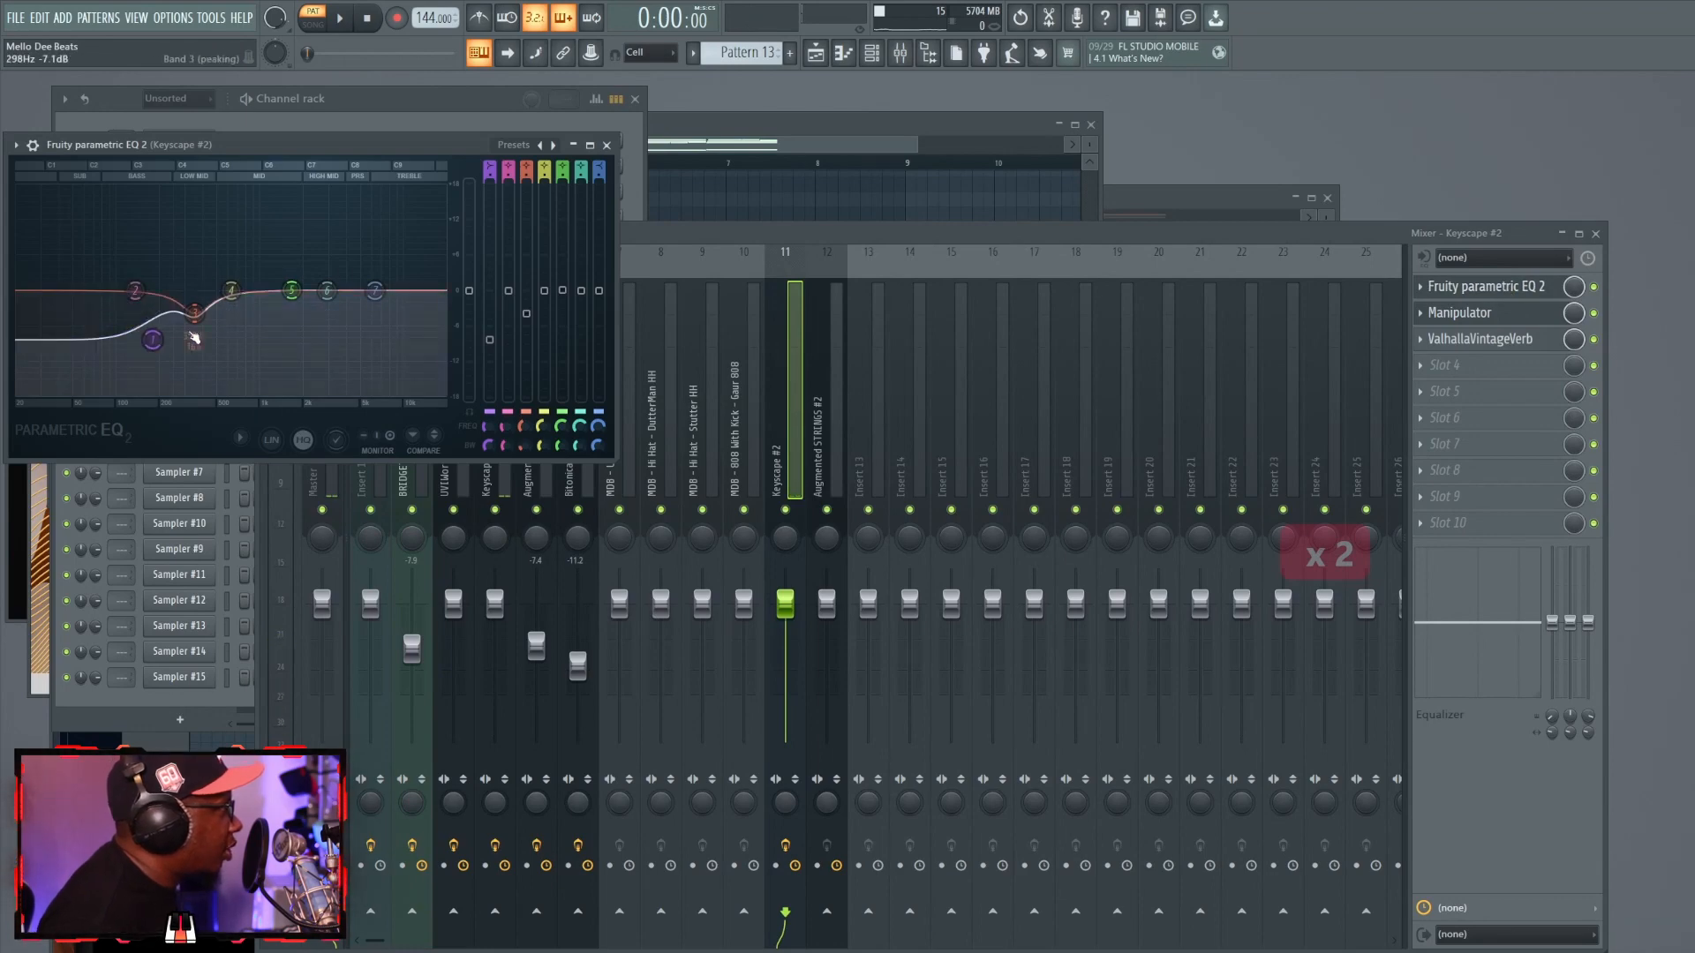
Open the Manipulator and ValhallaVintageVerb (2.79 s Concert Hall) on the Keyscape #2 insert.
{"action": "left_click", "coordinate": [1460, 313]}
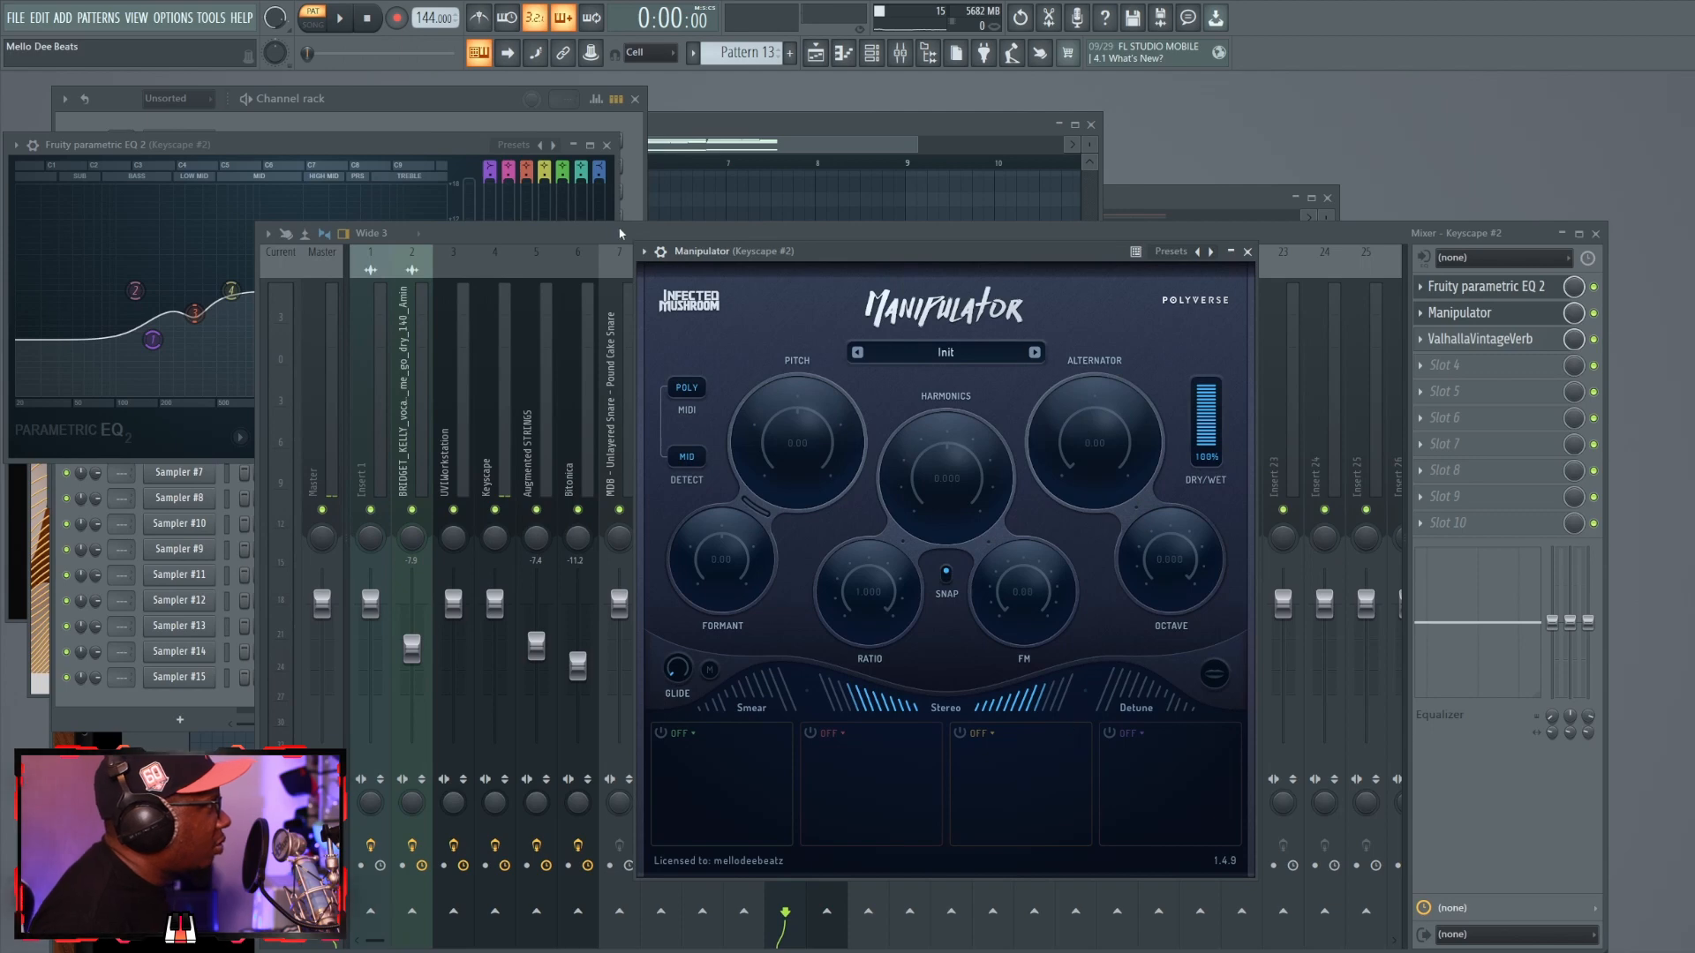
{"action": "left_click", "coordinate": [1481, 339]}
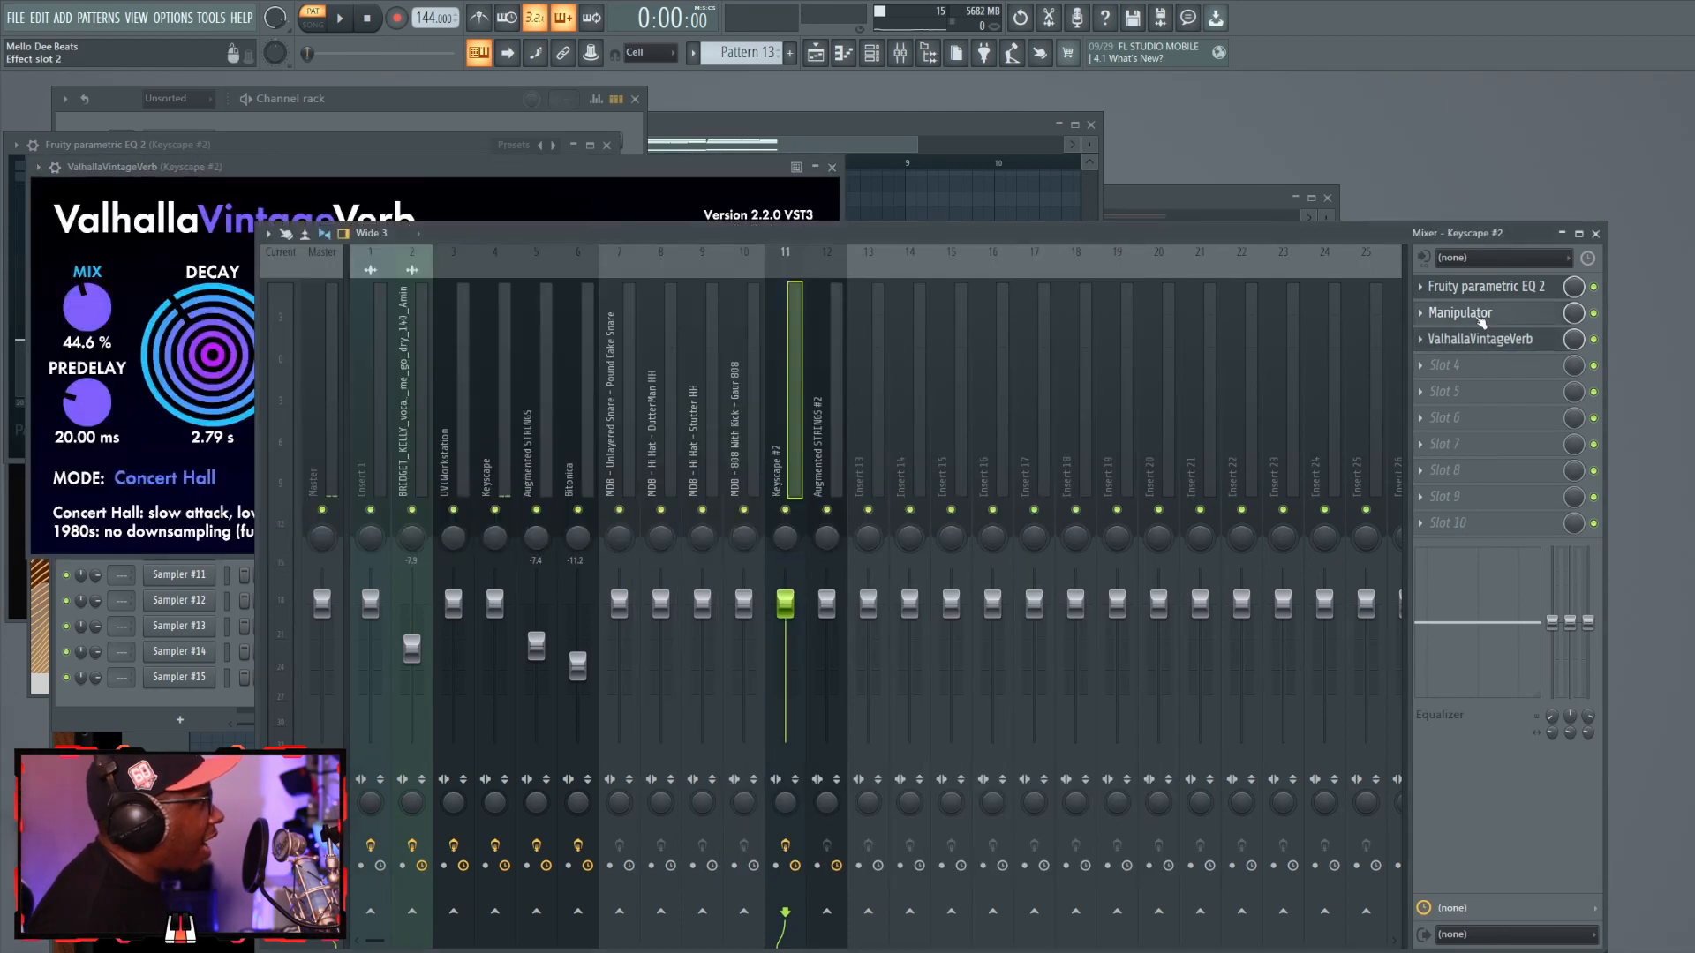
Play the arrangement in the Playlist, where the Memphis drums enter at bar 25.
{"action": "left_click", "coordinate": [339, 17]}
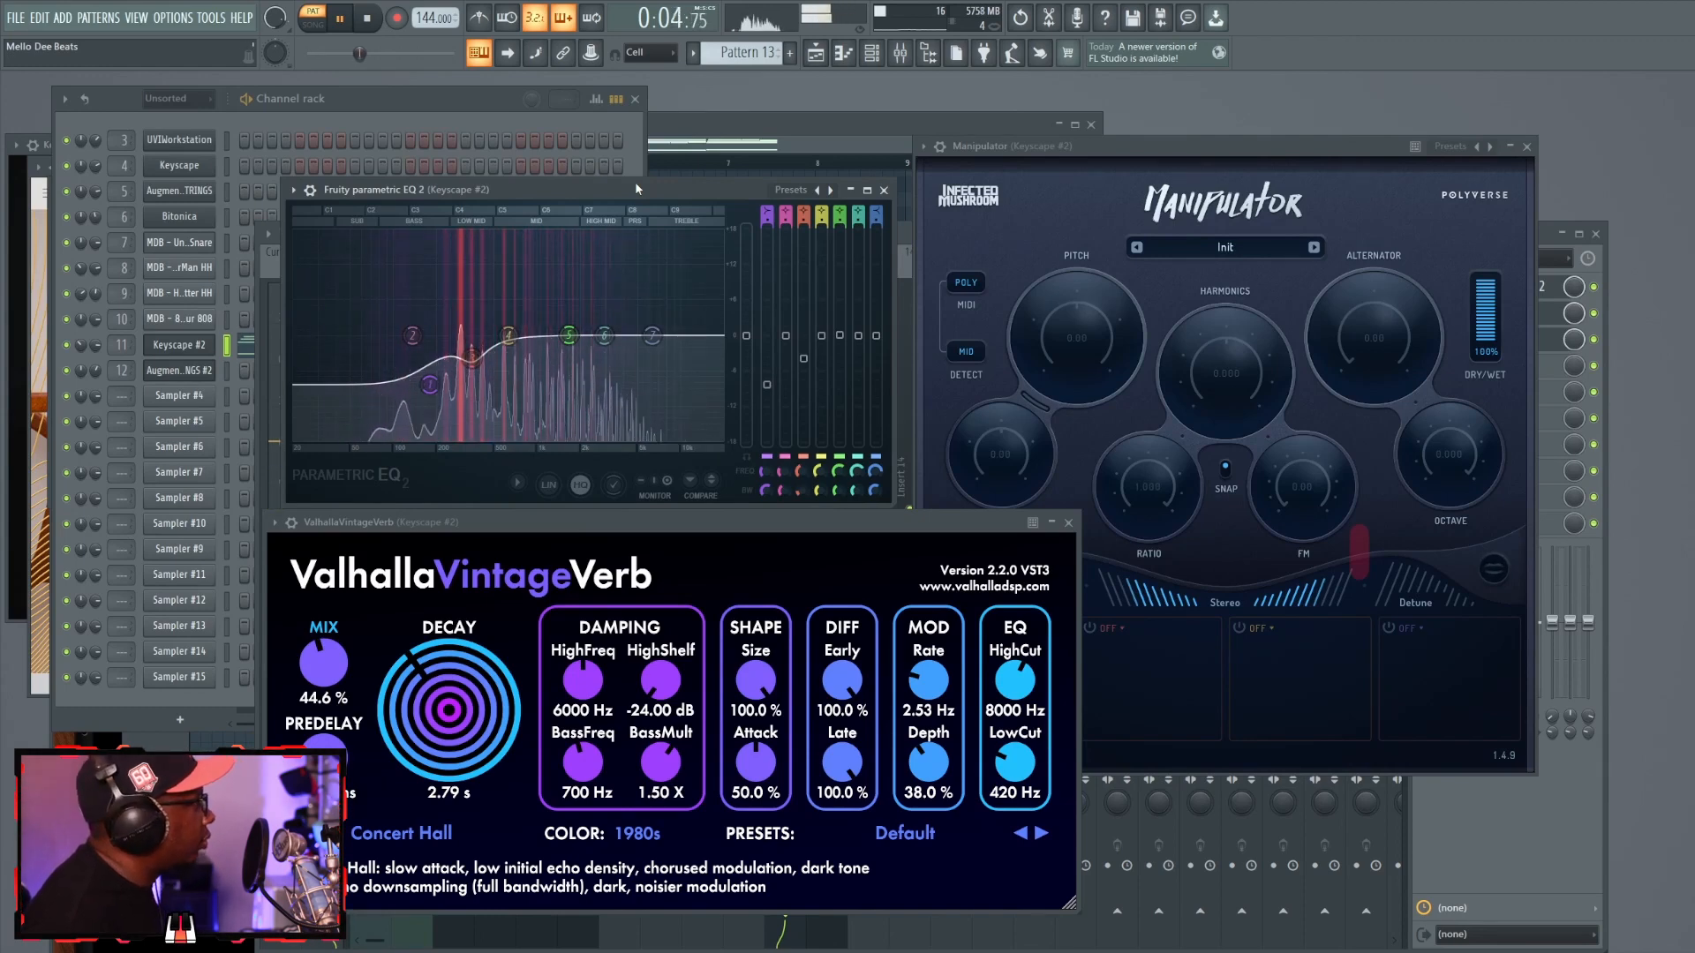
{"action": "left_click", "coordinate": [366, 18]}
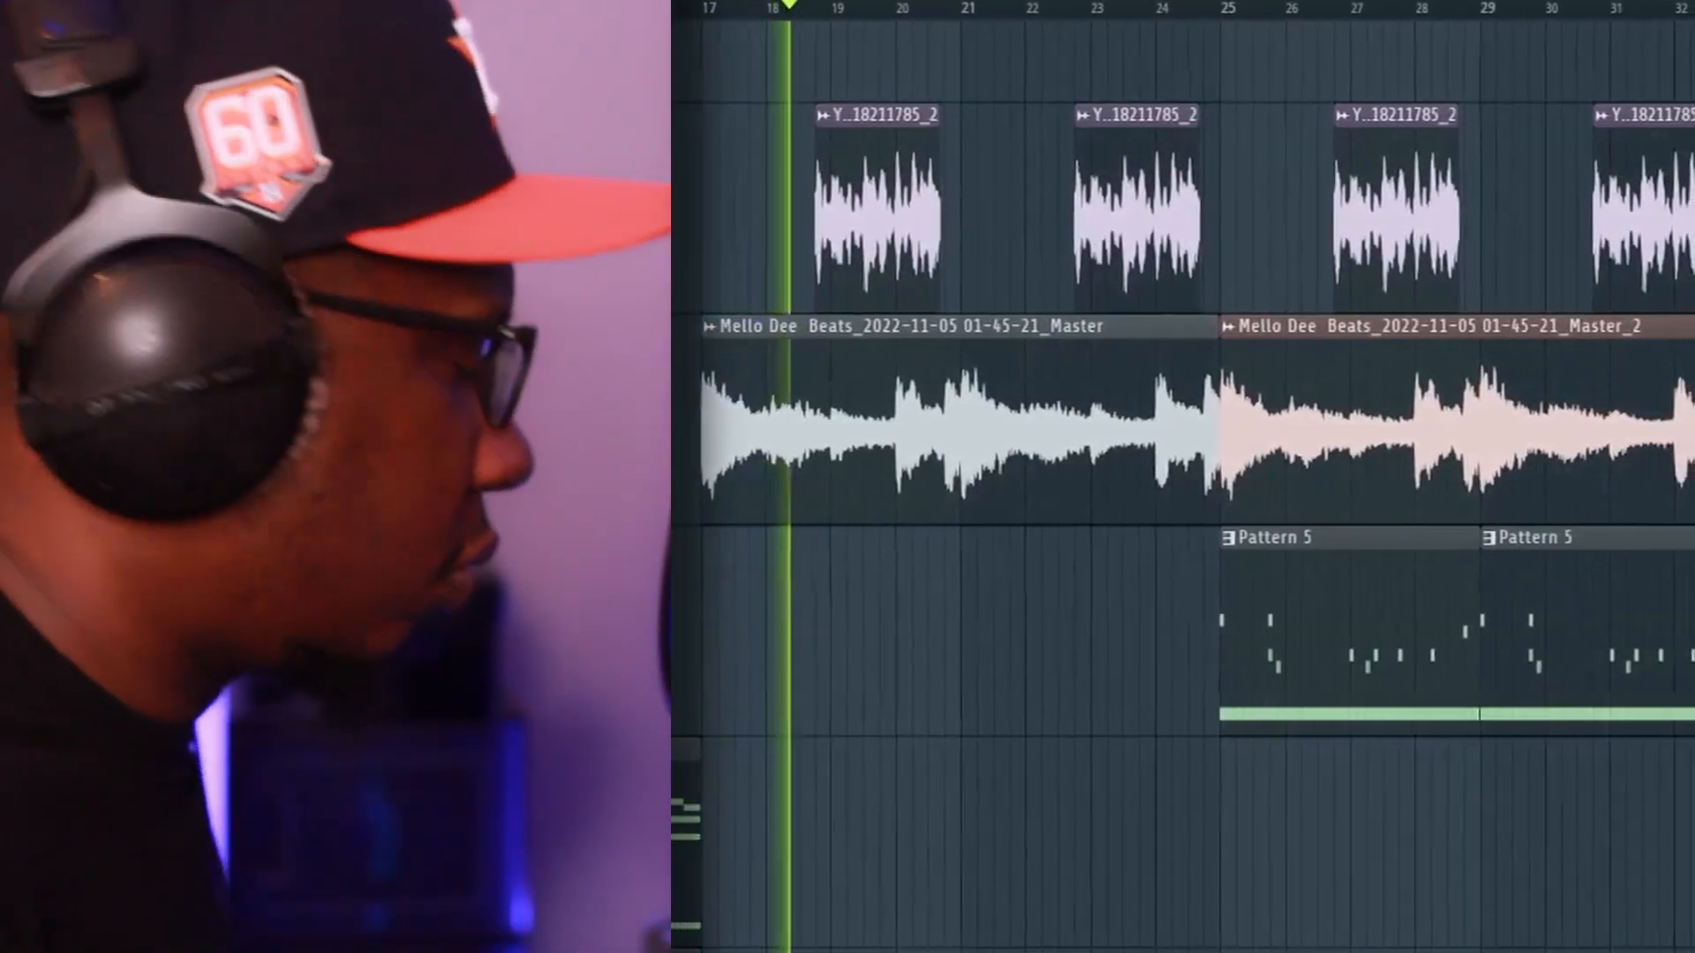
{"action": "scroll", "scroll_direction": "right", "scroll_amount": 3}
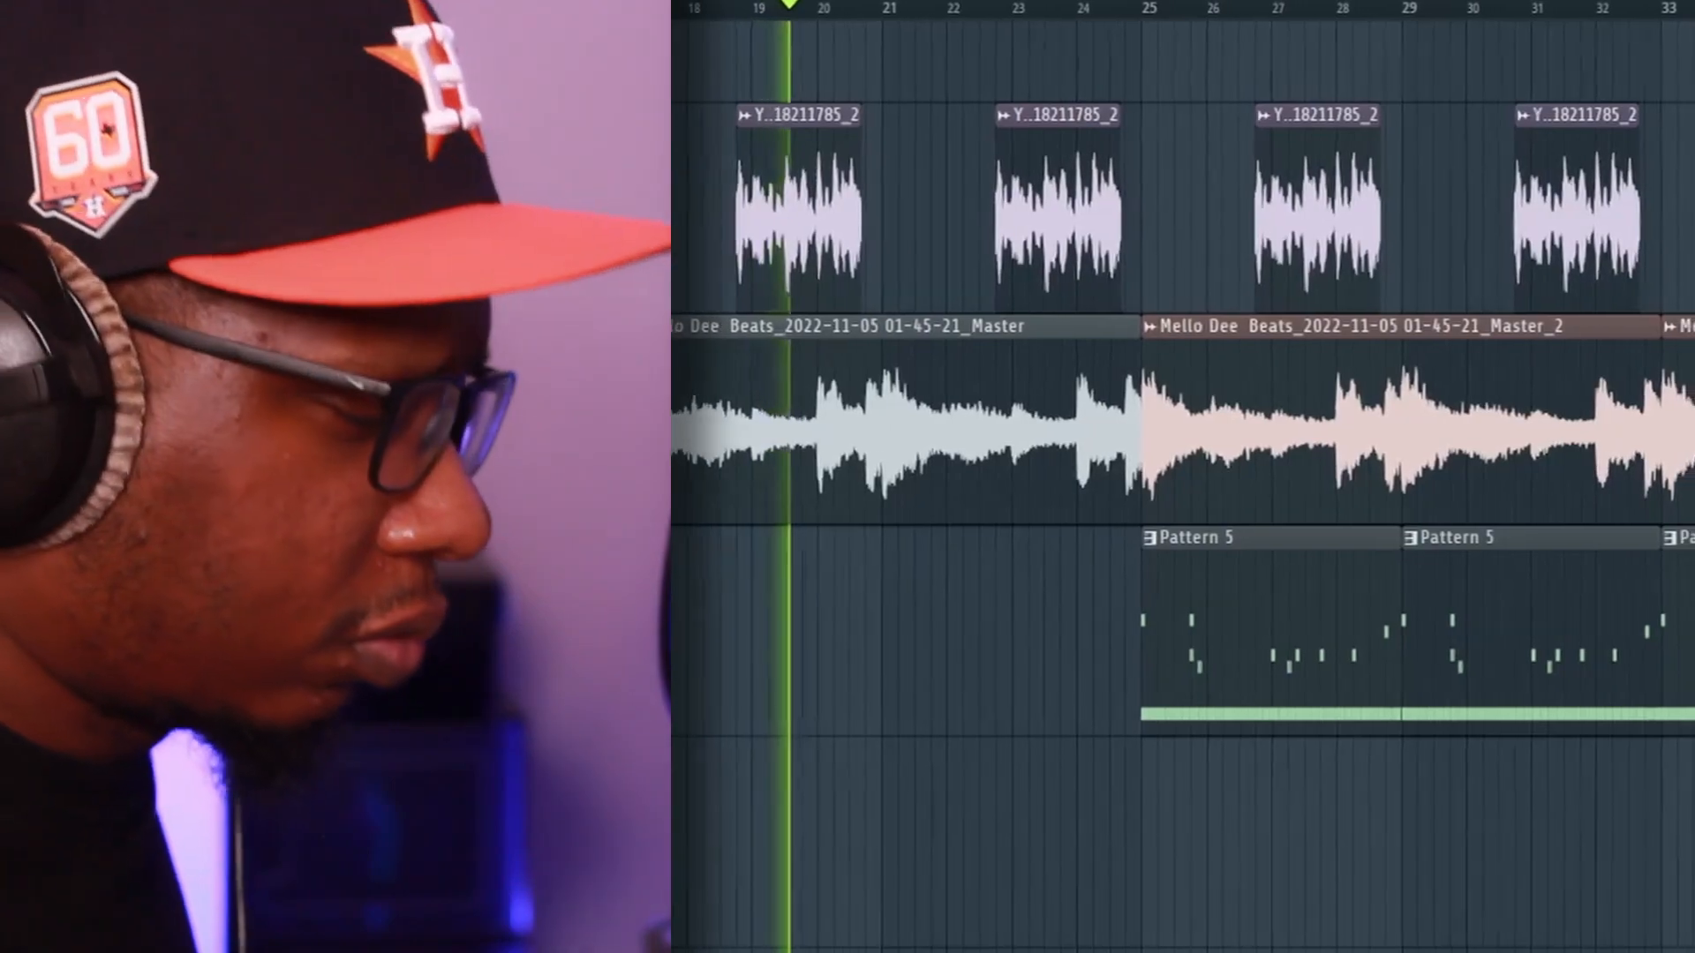